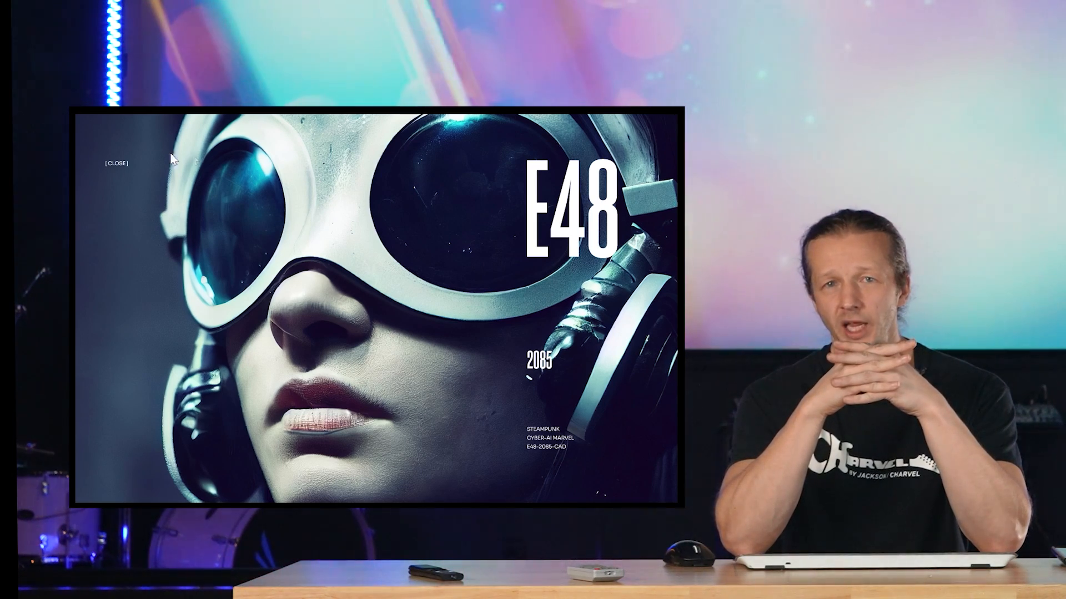
{"action": "mouse_move", "coordinate": [119, 168]}
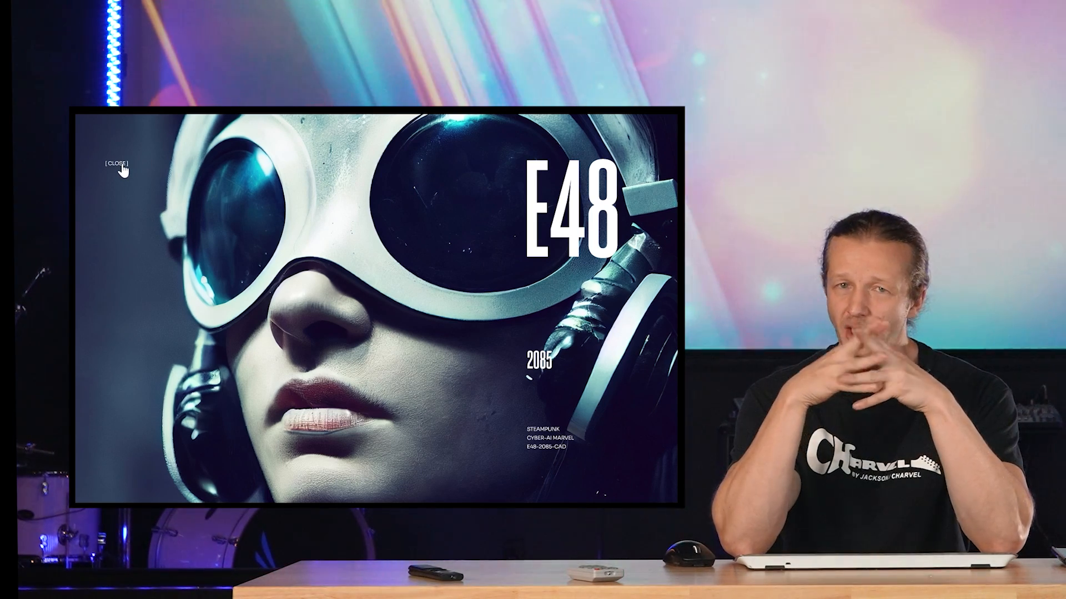
- Click [CLOSE] on the E48 page to preview the curtain closing transition
{"action": "left_click", "coordinate": [117, 164]}
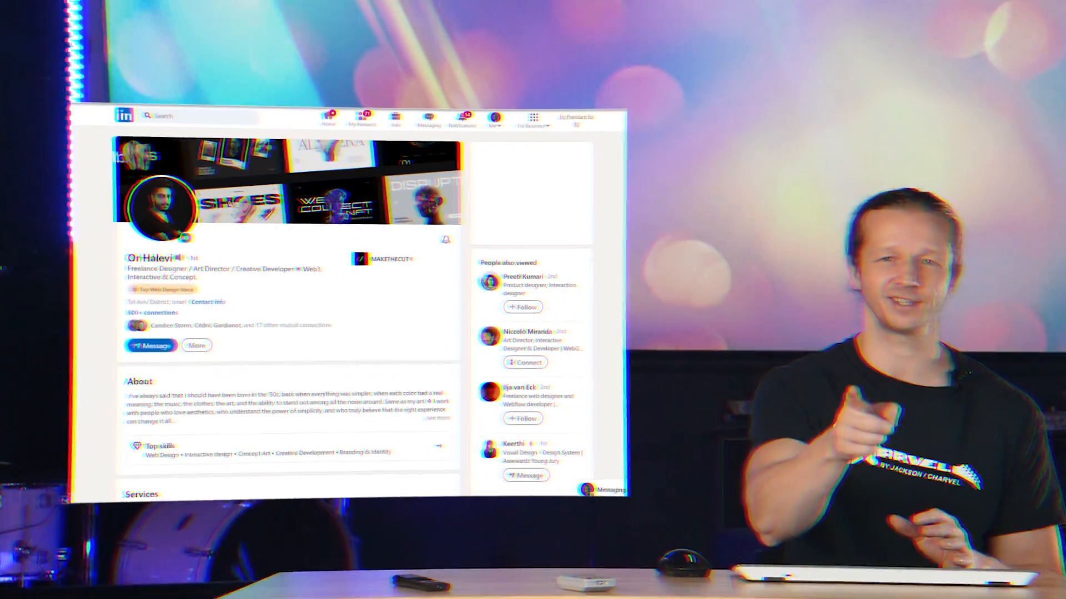
{"action": "scroll", "scroll_direction": "down", "scroll_amount": 3}
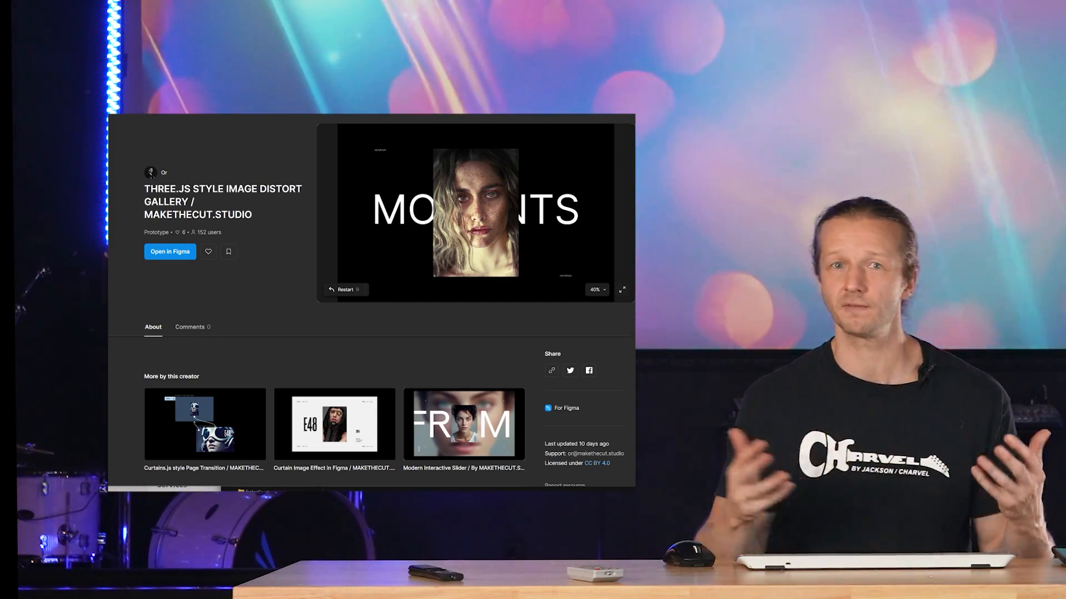
{"action": "scroll", "scroll_direction": "down", "scroll_amount": 3}
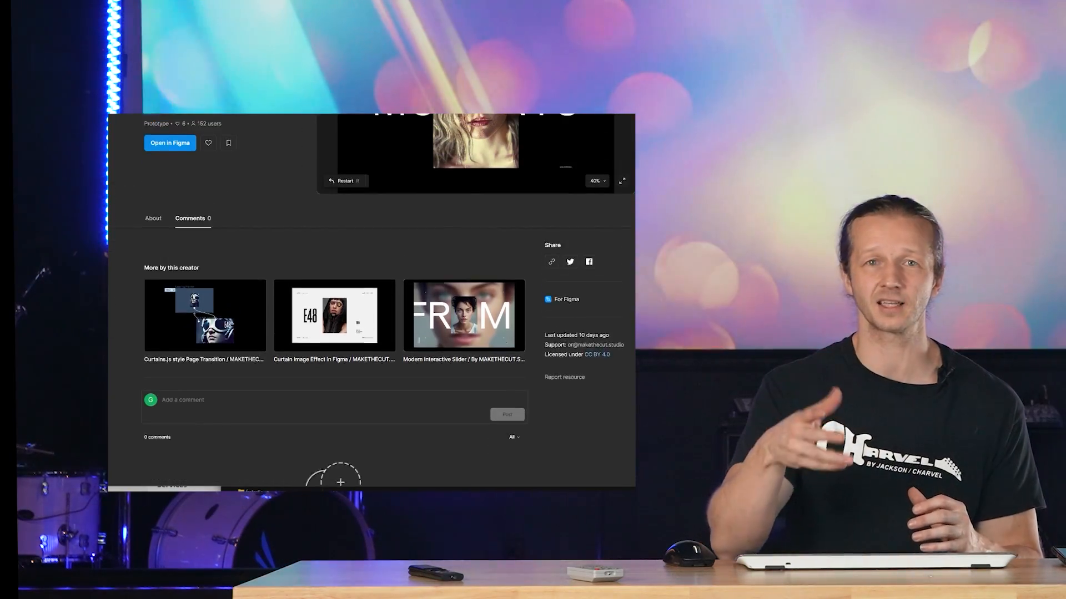
{"action": "scroll", "scroll_direction": "up", "scroll_amount": 3}
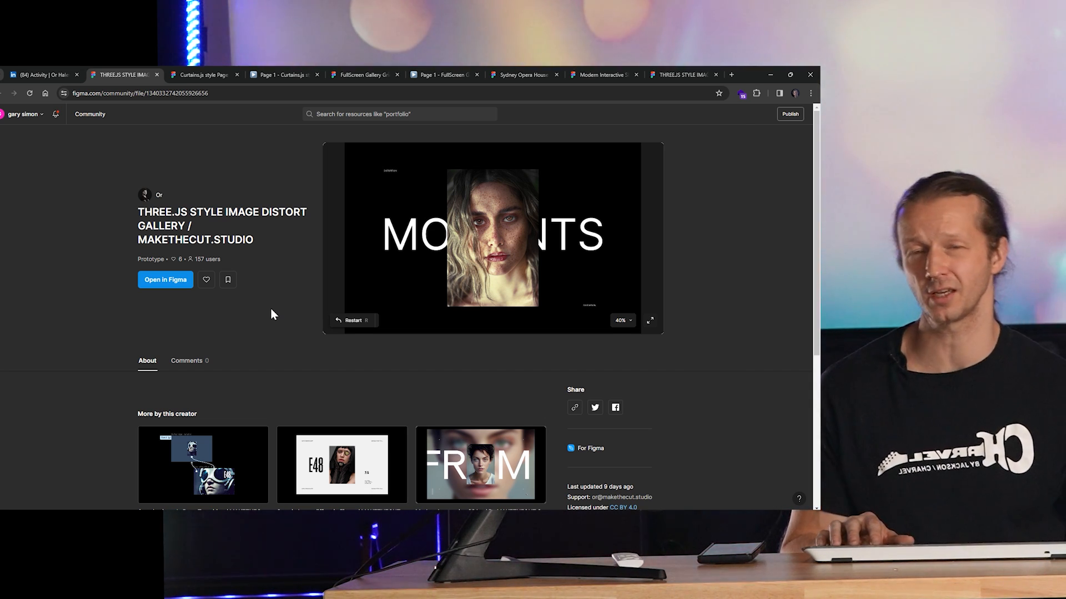
{"action": "mouse_move", "coordinate": [165, 279]}
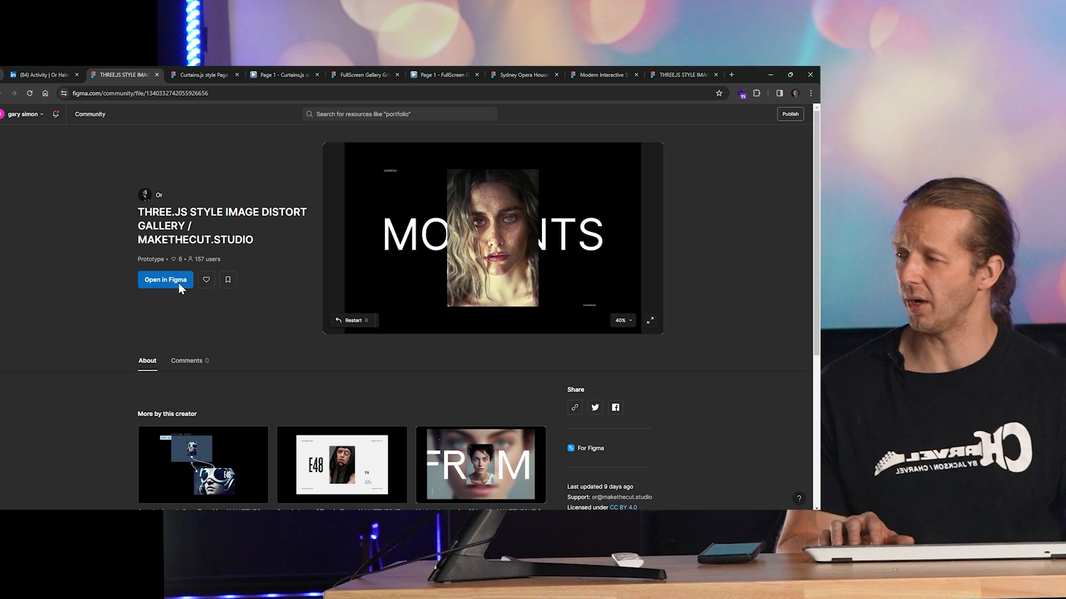
- Open the Three.js style image distort gallery from its community page in Figma
{"action": "left_click", "coordinate": [164, 279]}
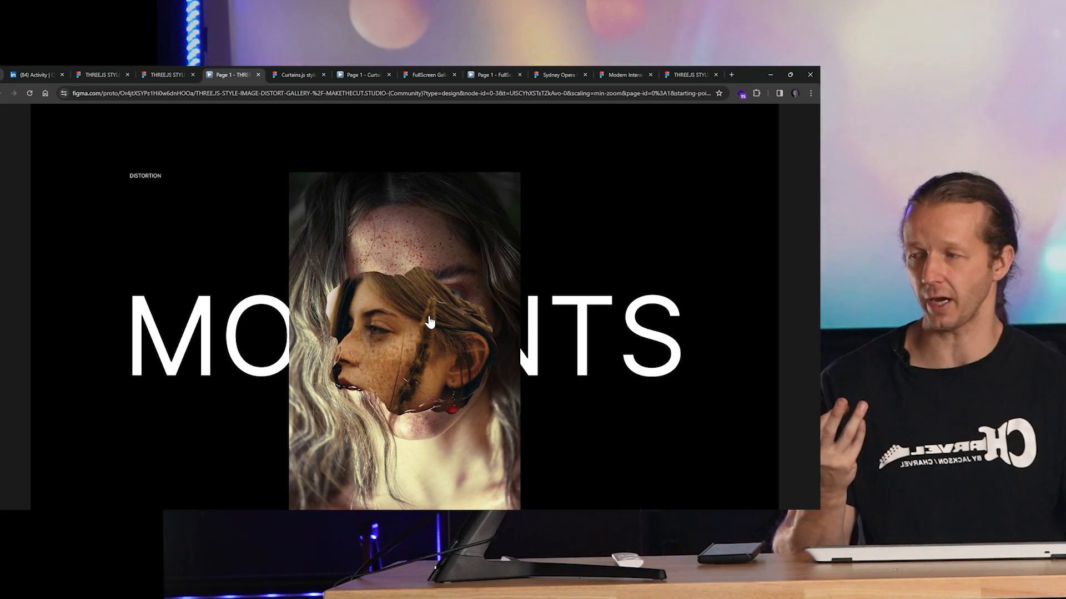
{"action": "mouse_move", "coordinate": [439, 303]}
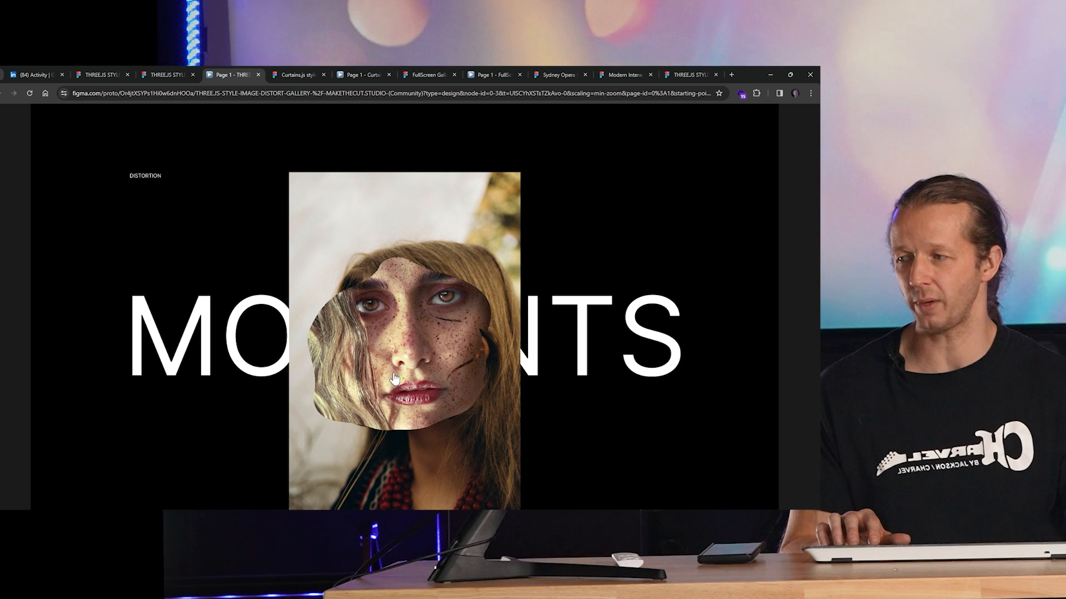
{"action": "mouse_move", "coordinate": [633, 215]}
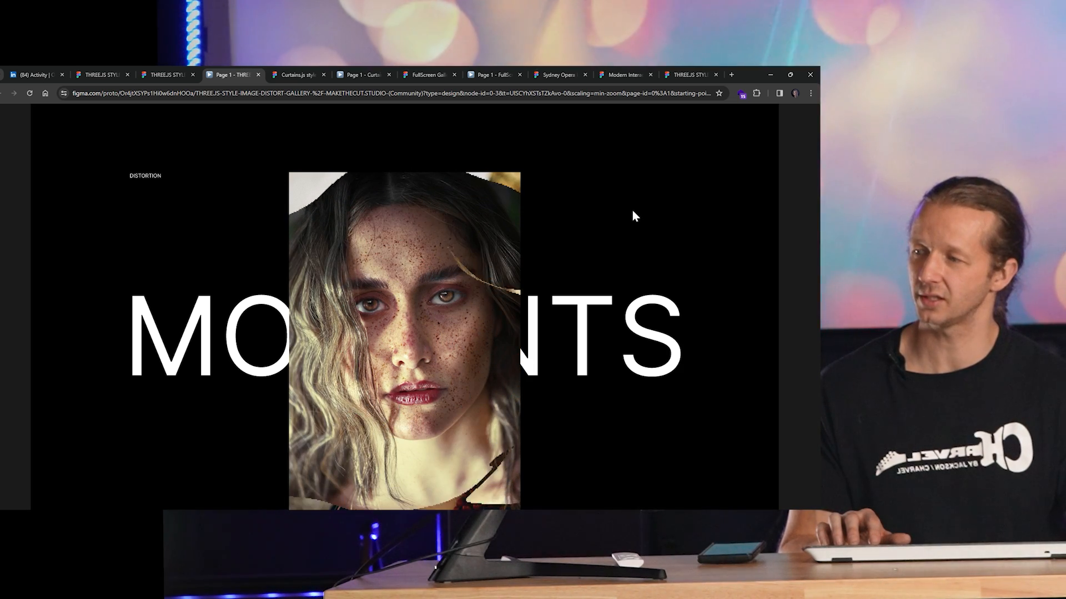
{"action": "mouse_move", "coordinate": [390, 352]}
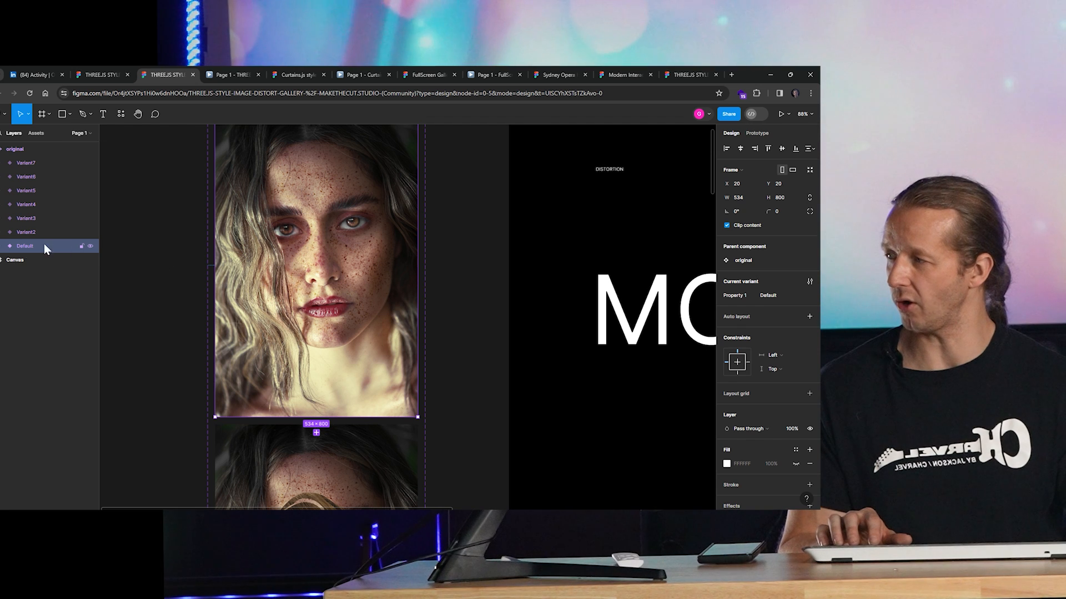
- Expand the Default variant and AnimatedBlob layers, and select the GIF blob image
{"action": "left_click", "coordinate": [10, 245]}
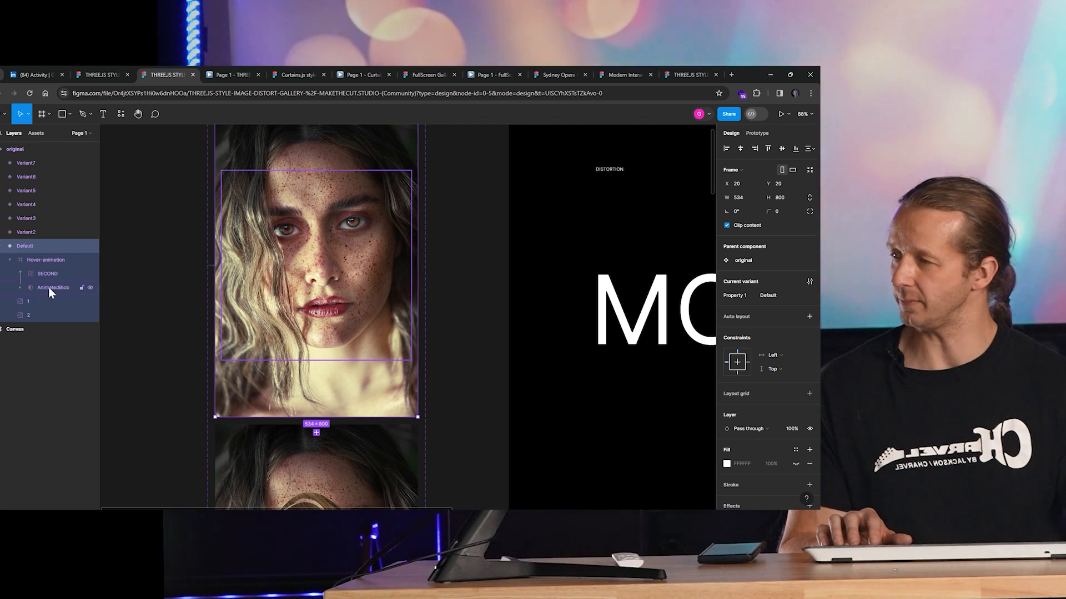
{"action": "left_click", "coordinate": [53, 288]}
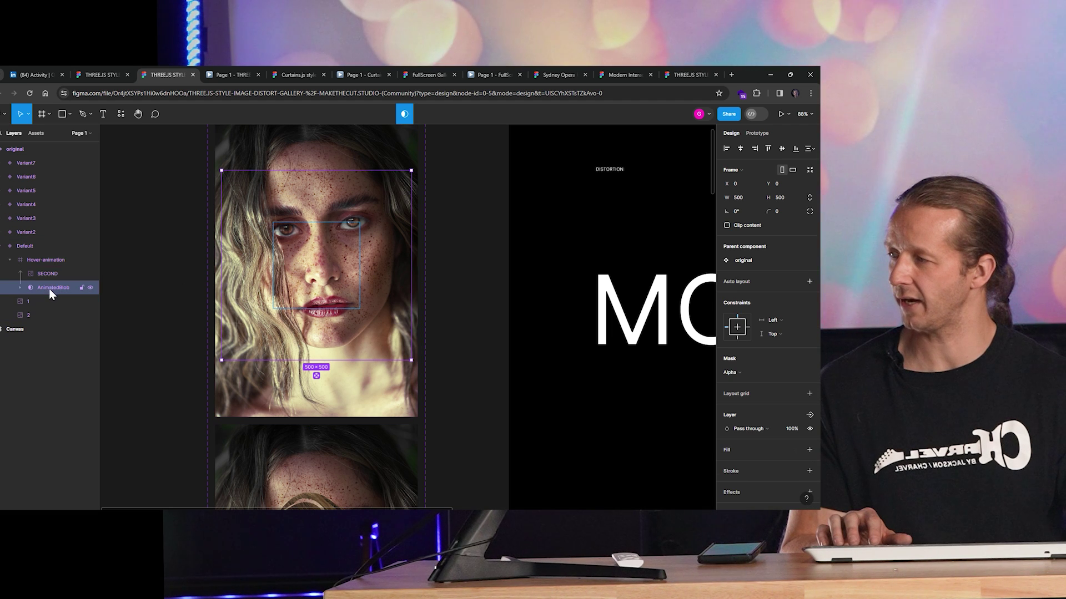
{"action": "left_click", "coordinate": [23, 287]}
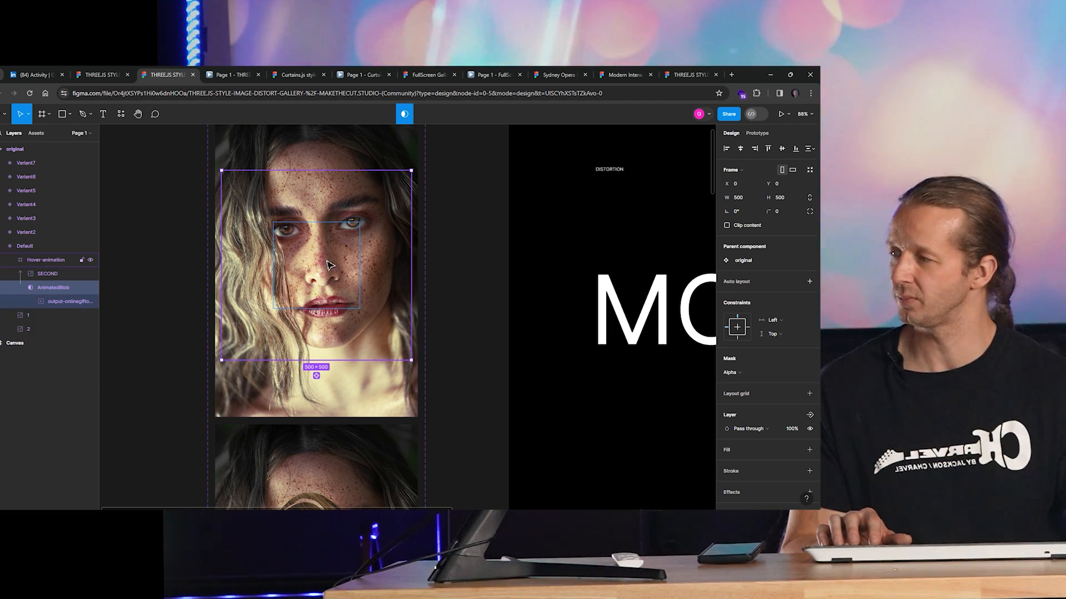
{"action": "left_click", "coordinate": [60, 300]}
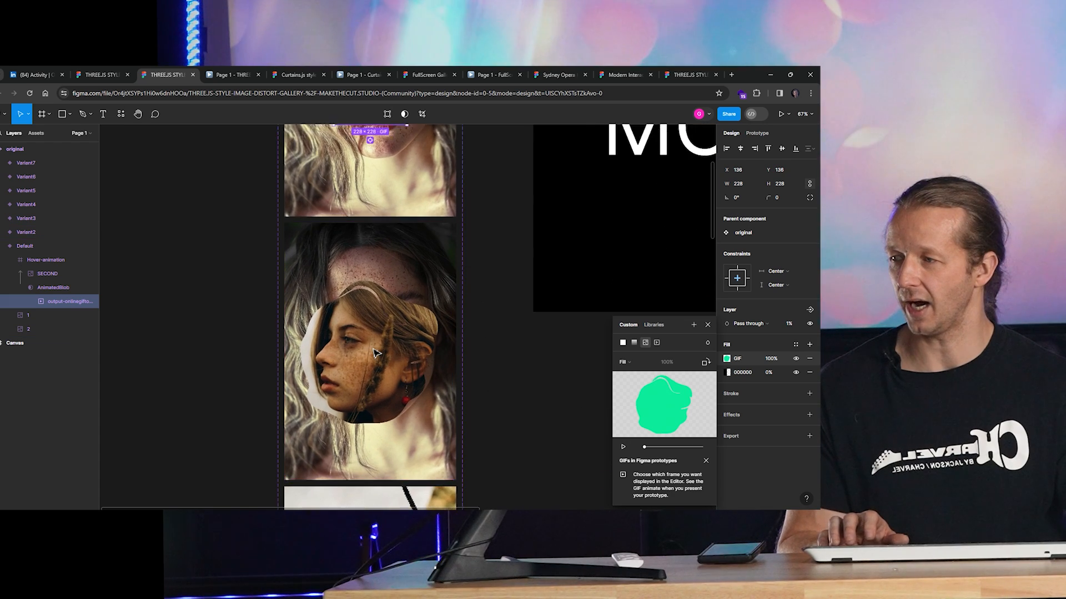
{"action": "scroll", "scroll_direction": "up", "scroll_amount": 3}
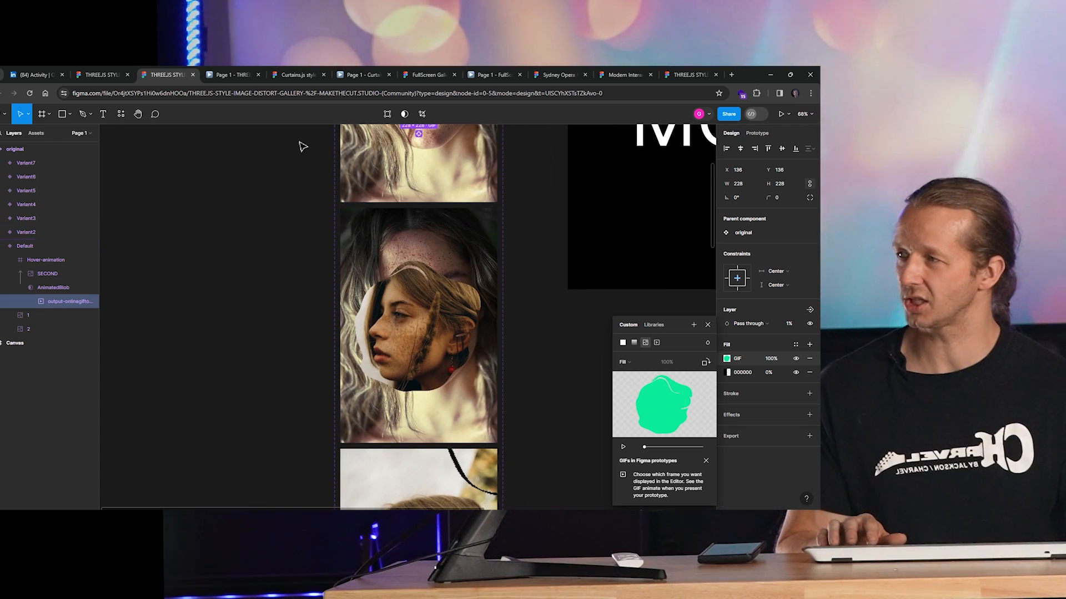
- Move from the Curtains.js file to the FullScreen Gallery file and play its slider prototype
{"action": "left_click", "coordinate": [363, 75]}
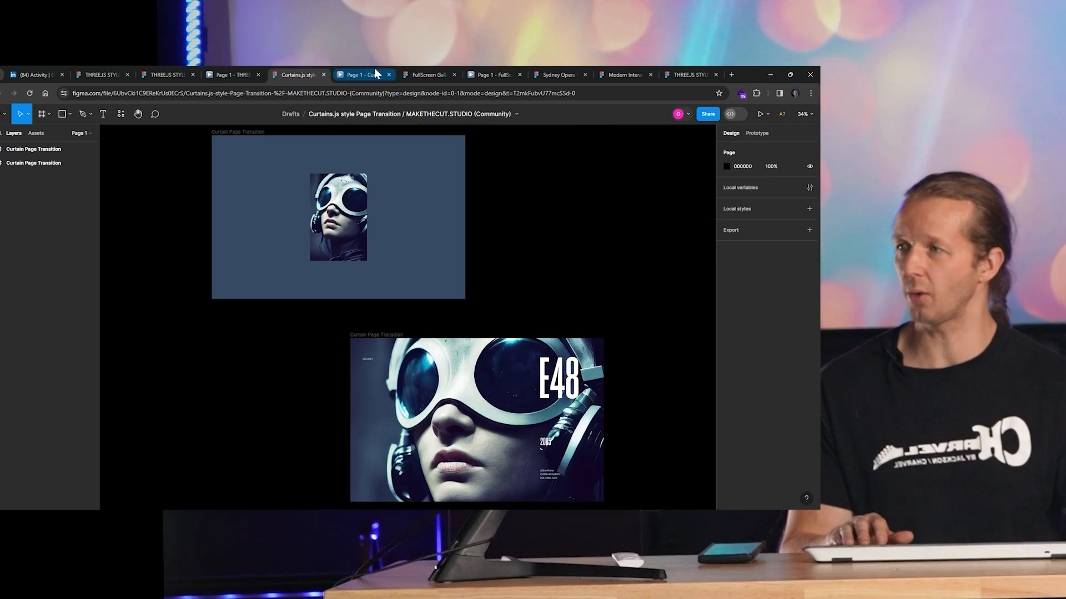
{"action": "left_click", "coordinate": [428, 75]}
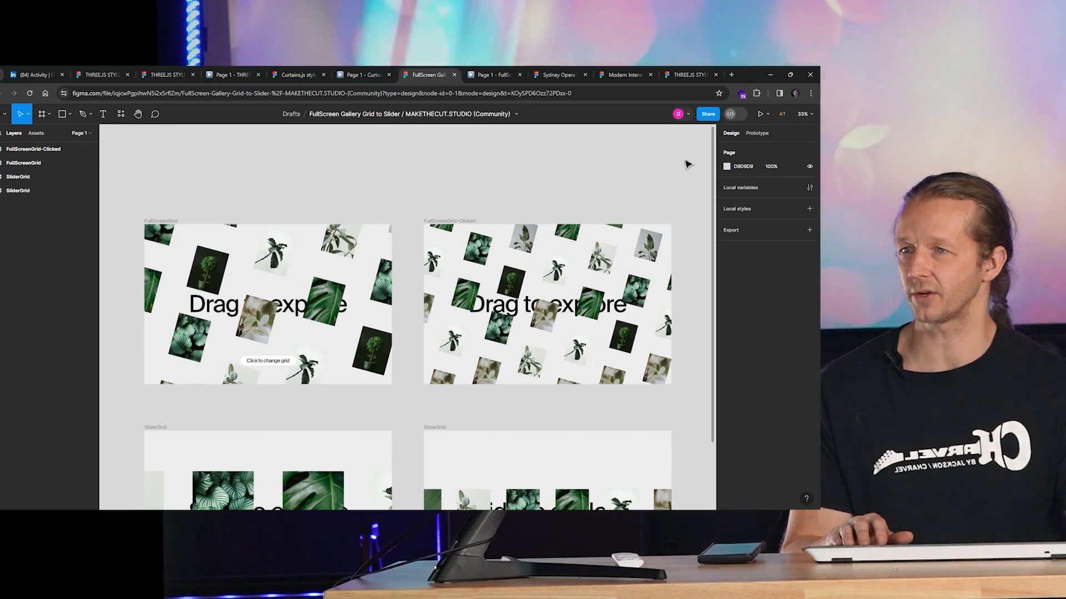
{"action": "left_click", "coordinate": [761, 113]}
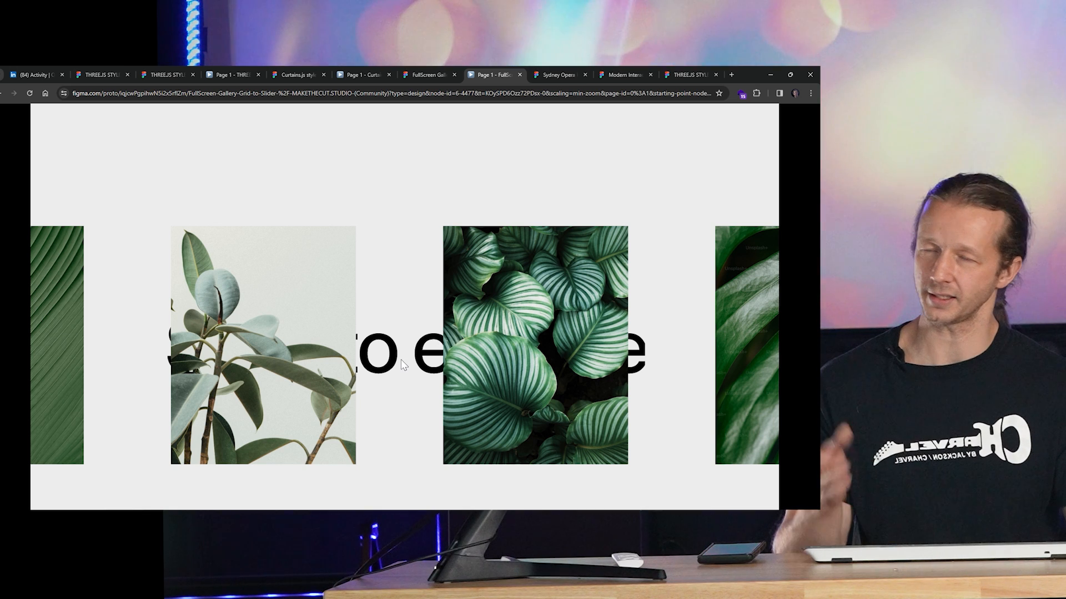
{"action": "mouse_move", "coordinate": [420, 378]}
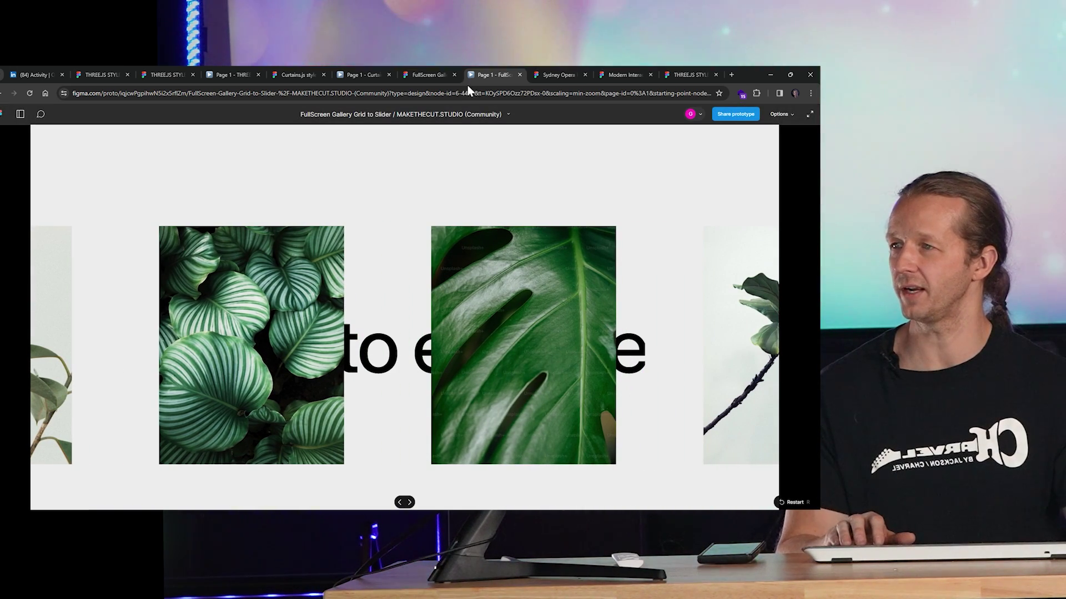
{"action": "mouse_move", "coordinate": [363, 75]}
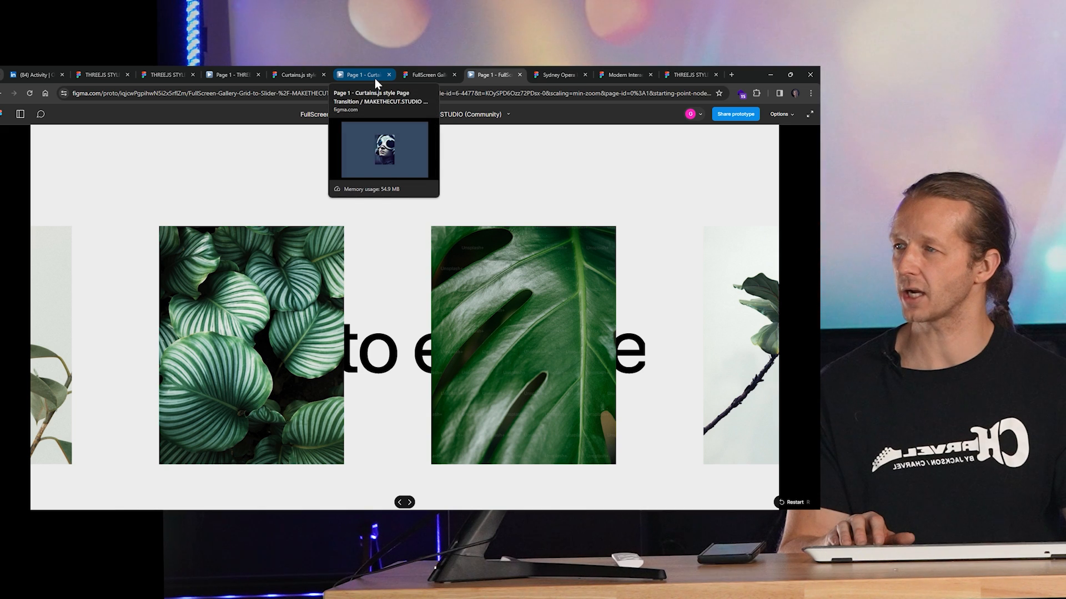
- Inspect the FullScreenGrid frame's On click connection, then open the Sydney Opera House file
{"action": "left_click", "coordinate": [428, 75]}
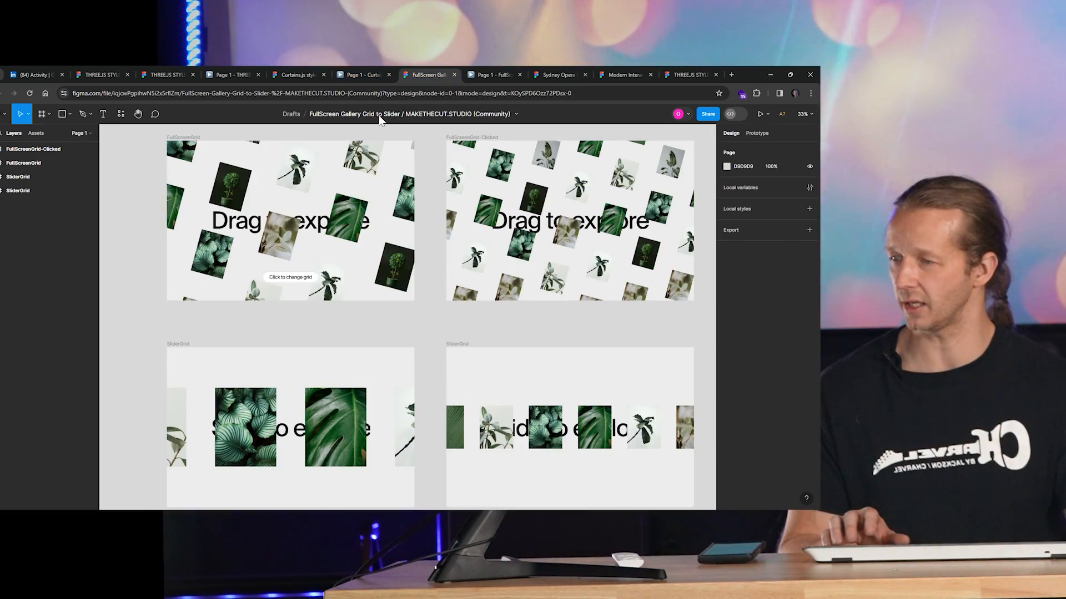
{"action": "scroll", "scroll_direction": "down", "scroll_amount": 3}
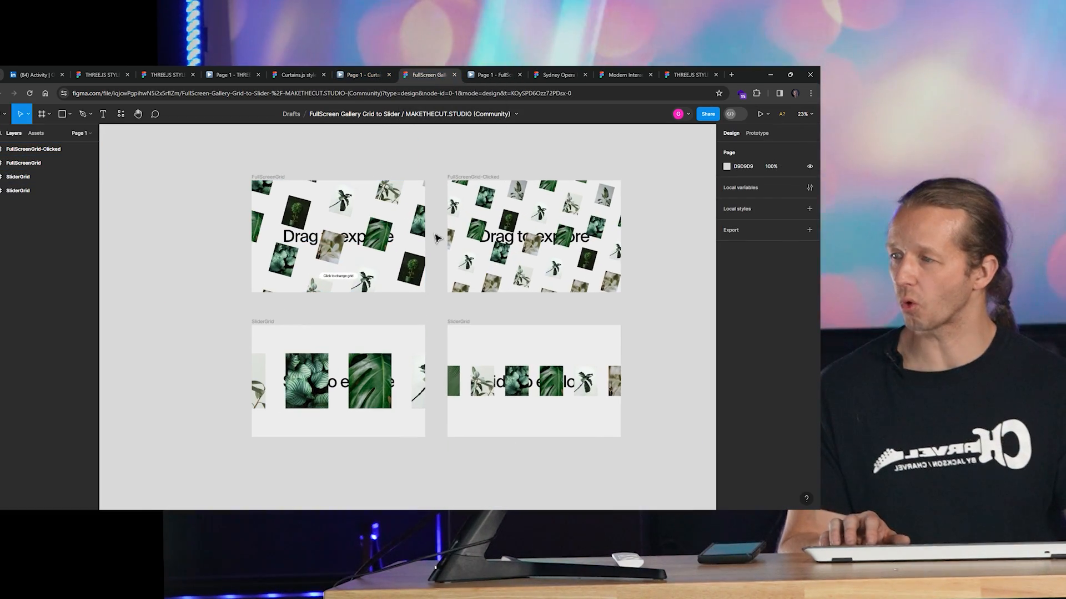
{"action": "scroll", "scroll_direction": "up", "scroll_amount": 3}
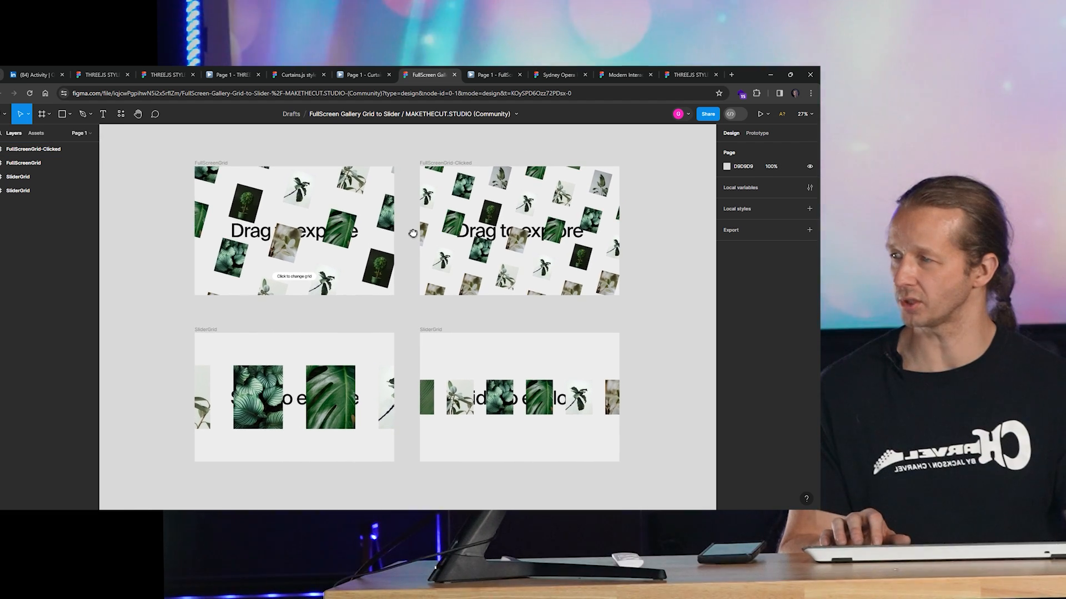
{"action": "left_click", "coordinate": [756, 133]}
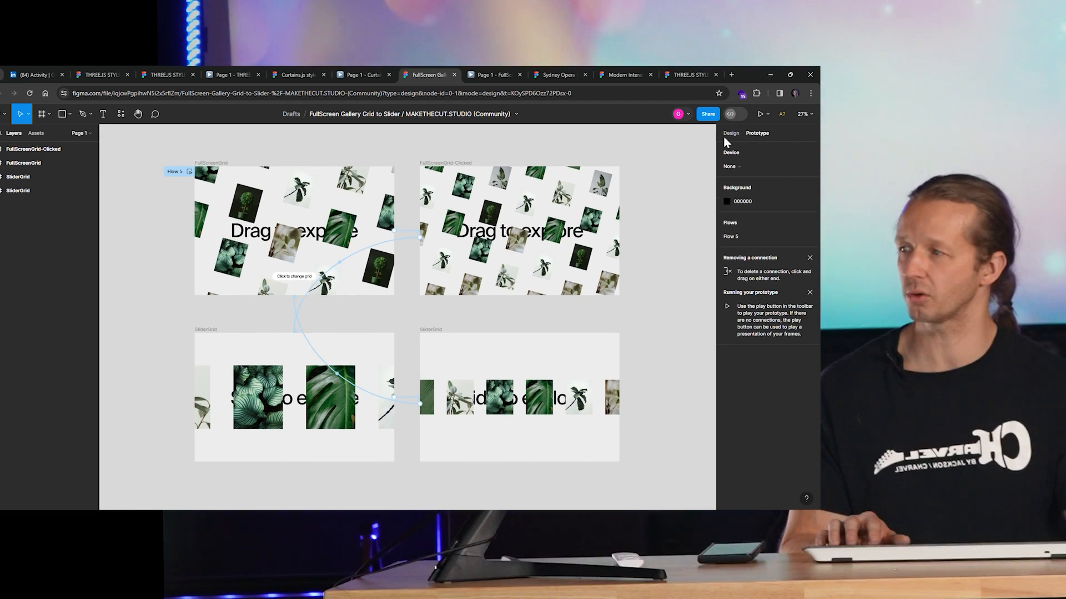
{"action": "left_click", "coordinate": [294, 231]}
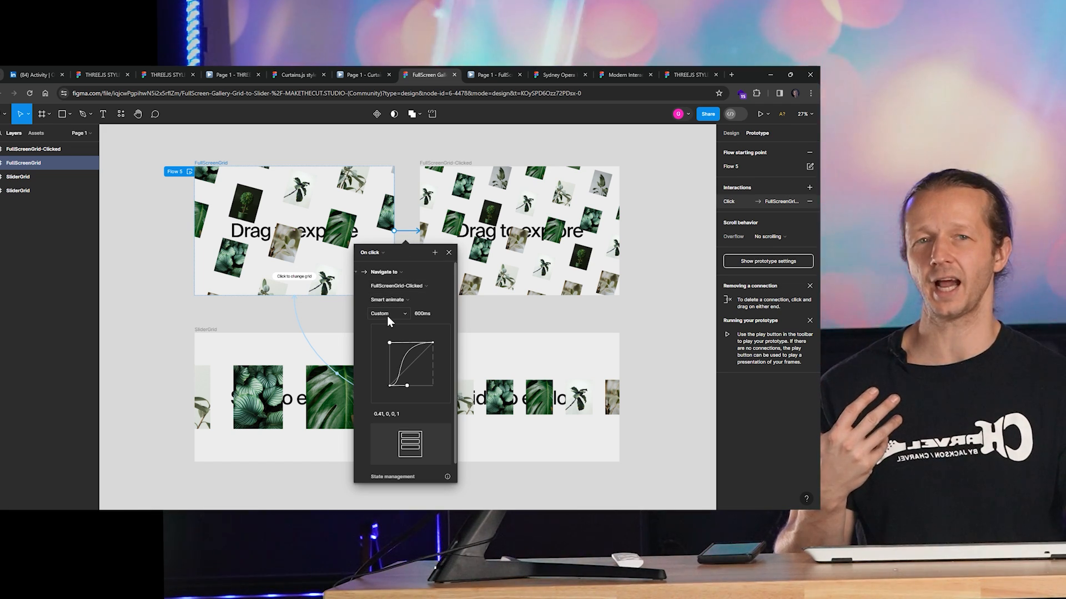
{"action": "mouse_move", "coordinate": [629, 229]}
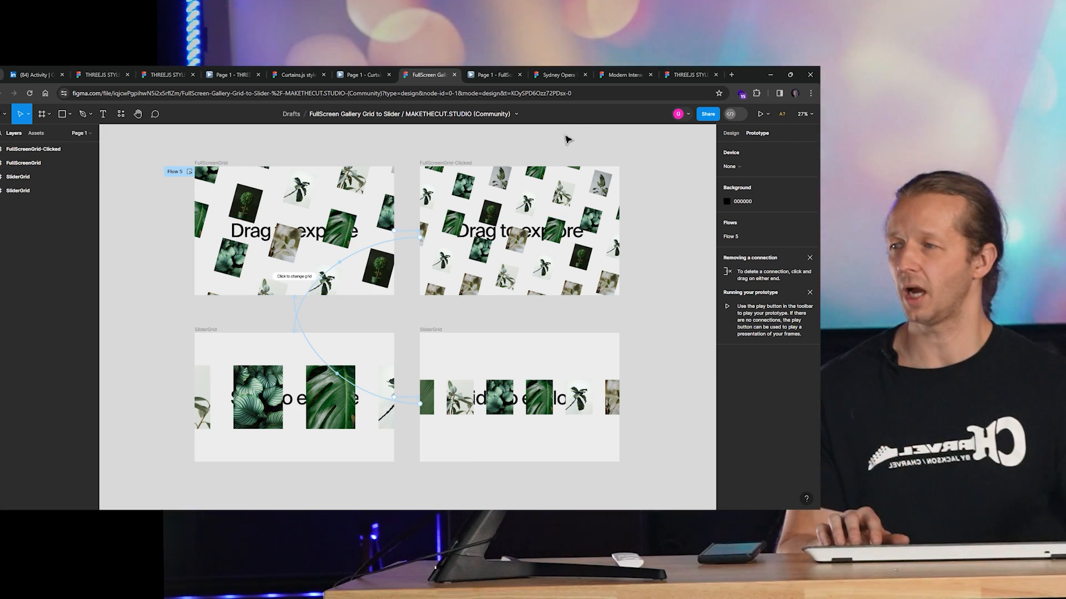
{"action": "mouse_move", "coordinate": [669, 204]}
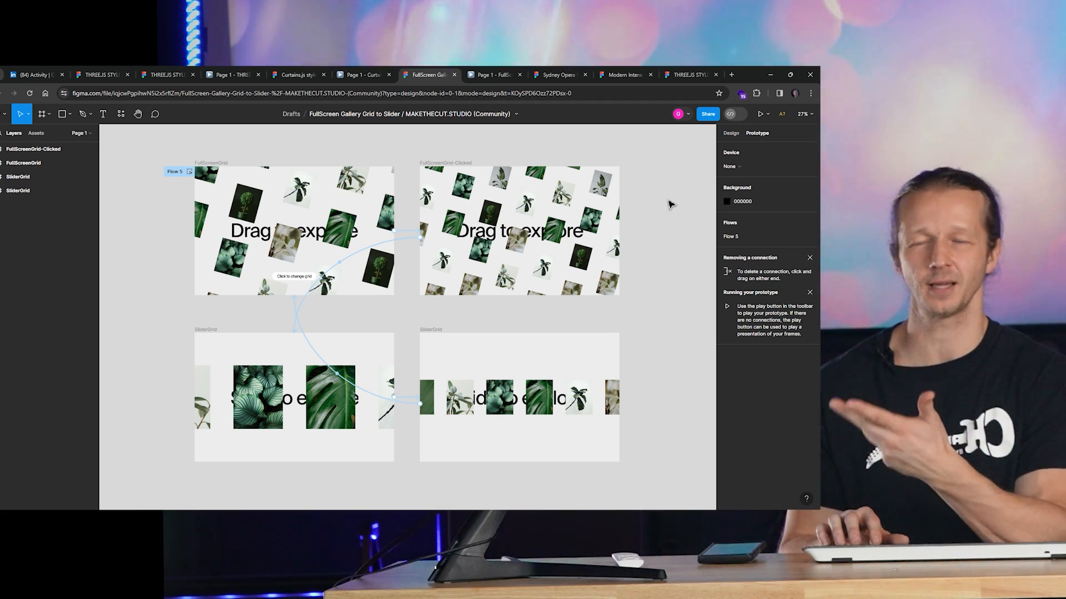
{"action": "mouse_move", "coordinate": [518, 143]}
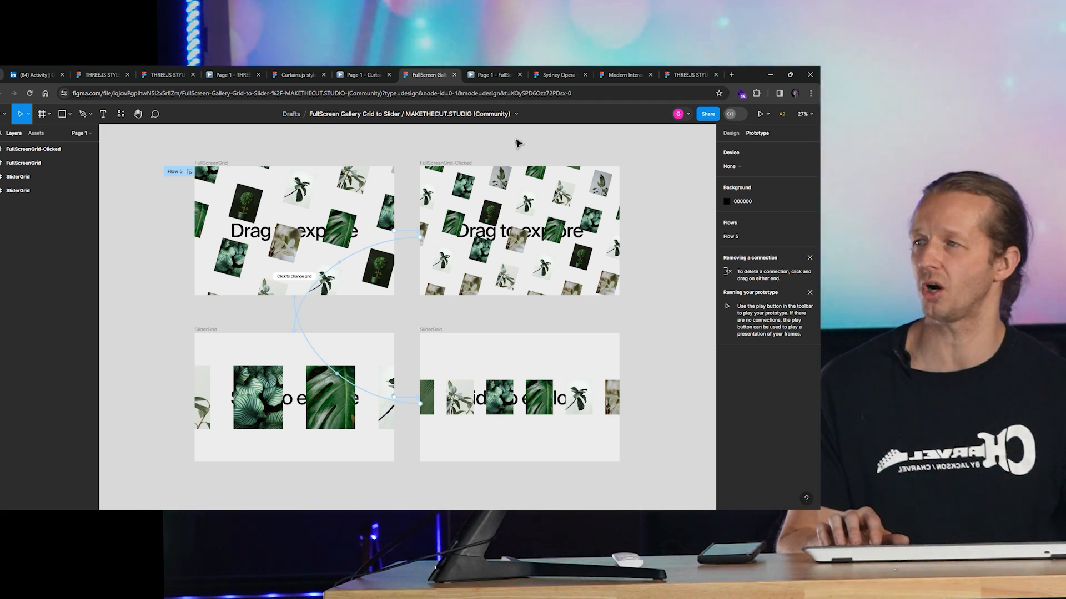
{"action": "left_click", "coordinate": [557, 75]}
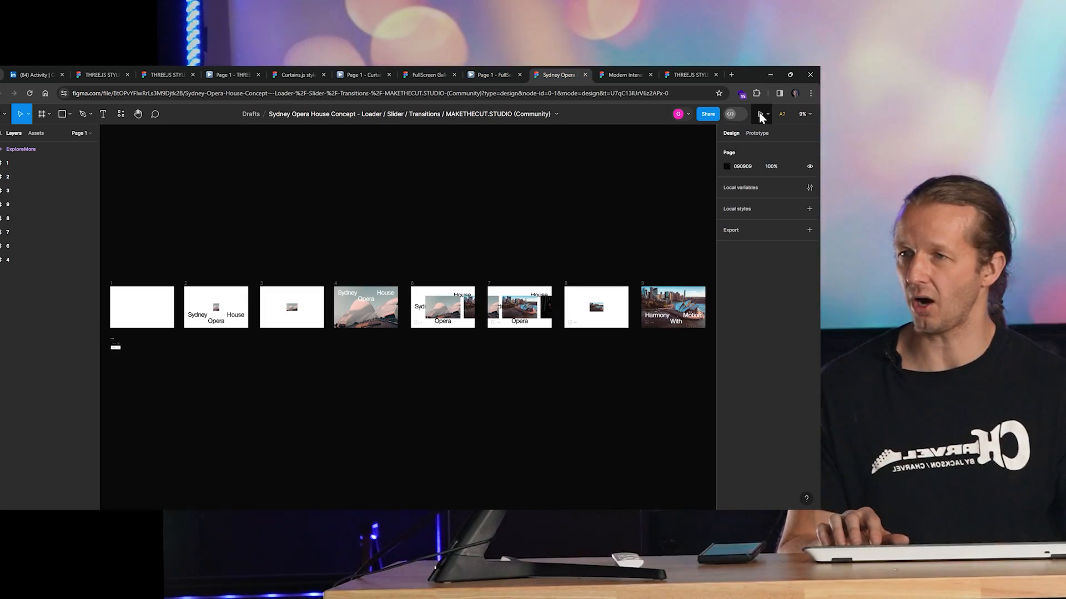
- Present the Sydney Opera House prototype and click through to the 'Harmony With Motion' slide
{"action": "left_click", "coordinate": [729, 113]}
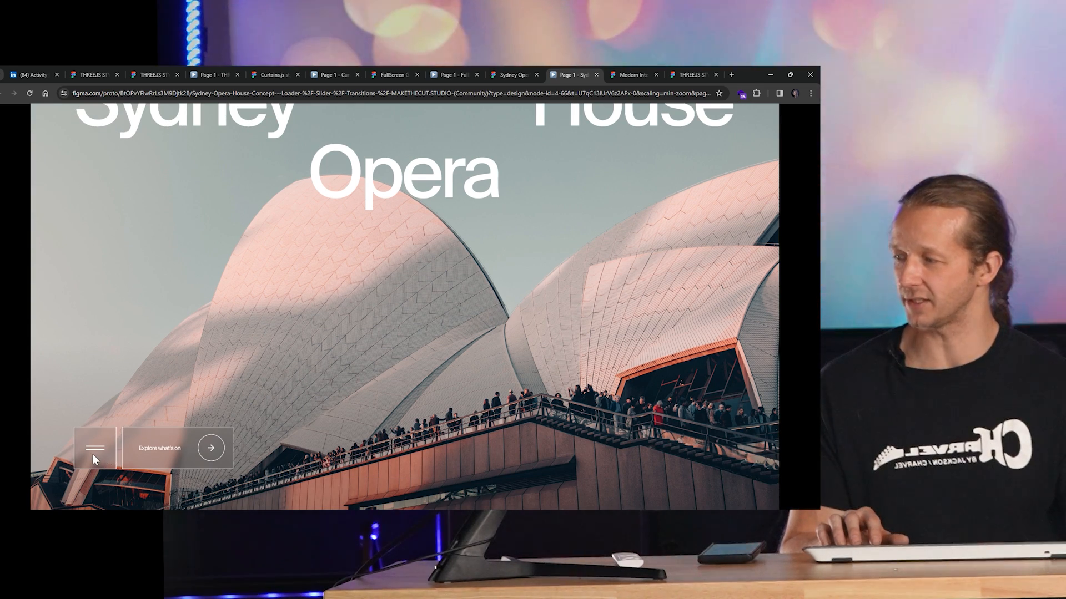
{"action": "left_click", "coordinate": [211, 448]}
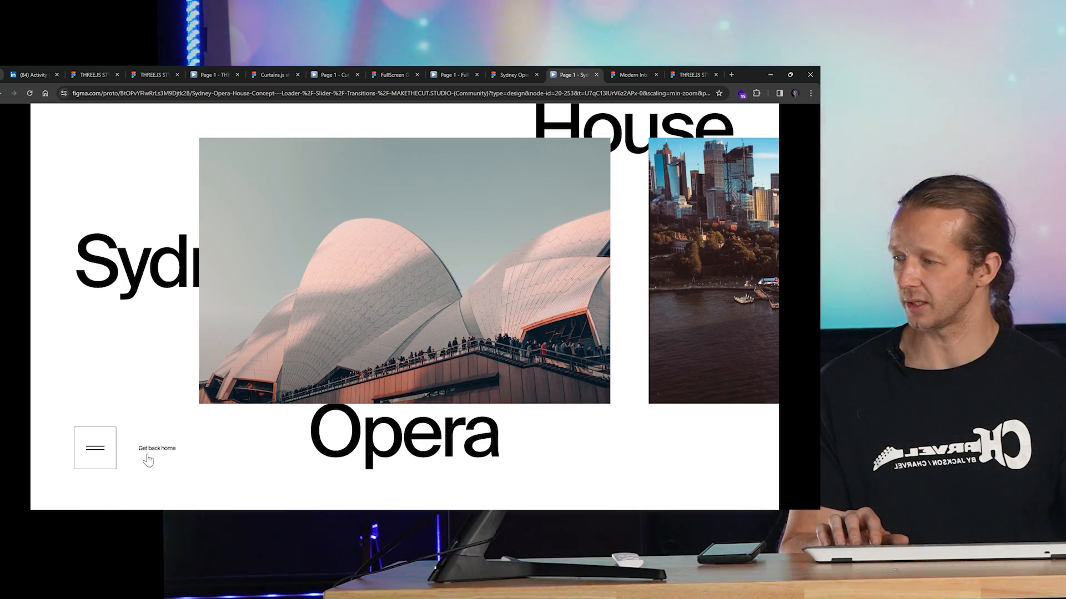
{"action": "left_click", "coordinate": [156, 448]}
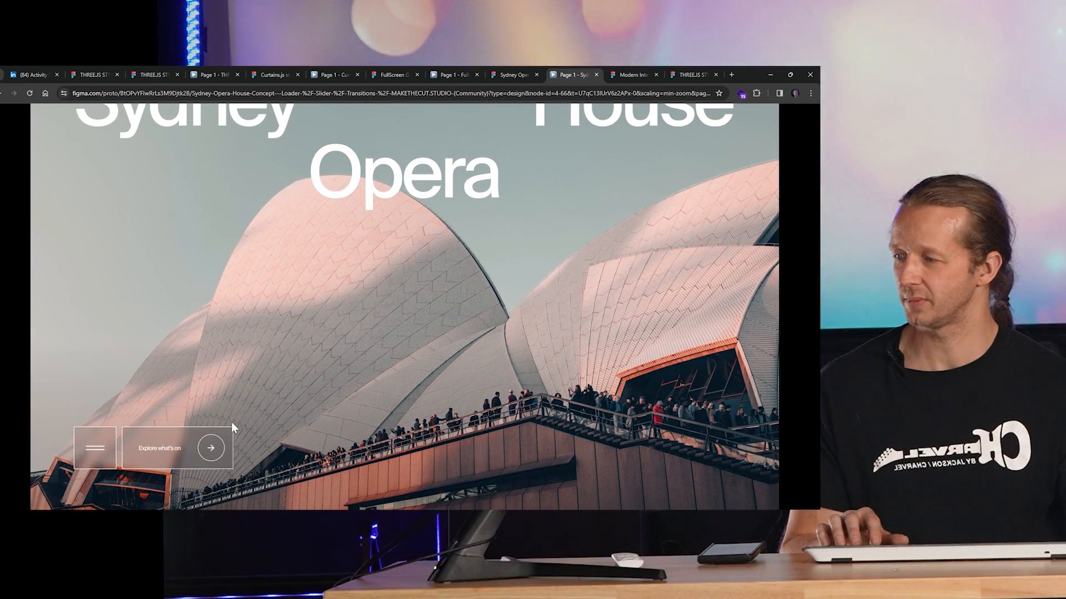
{"action": "left_click", "coordinate": [178, 448]}
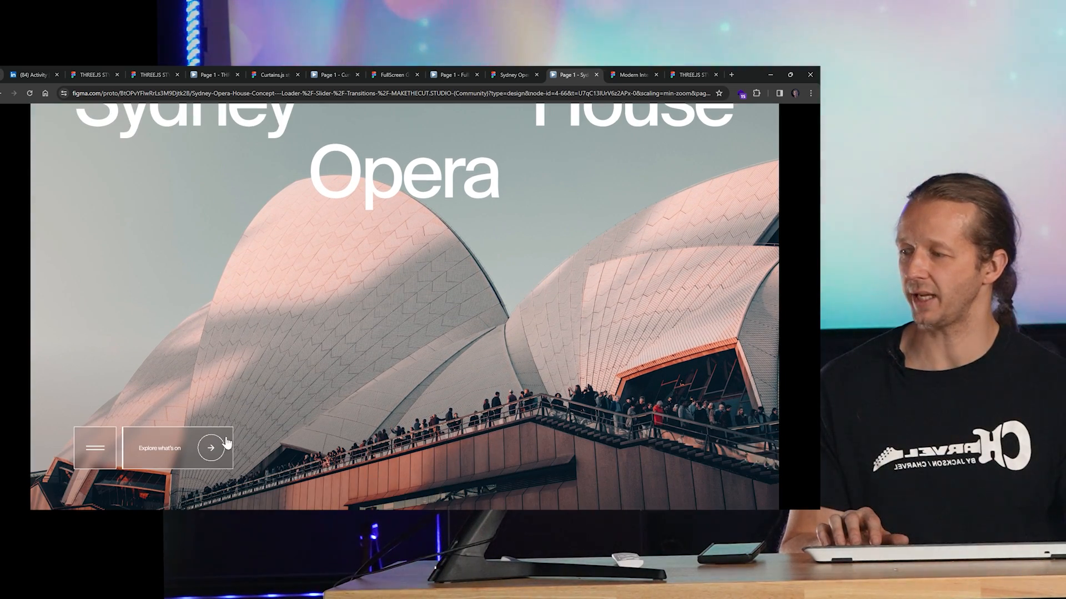
{"action": "left_click", "coordinate": [178, 448]}
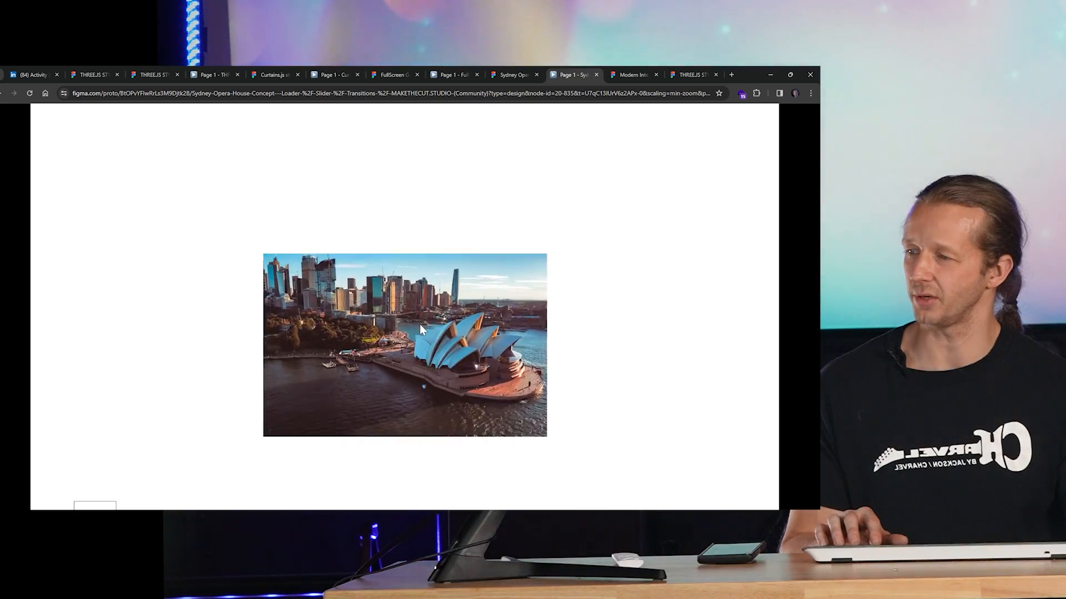
{"action": "left_click", "coordinate": [405, 343]}
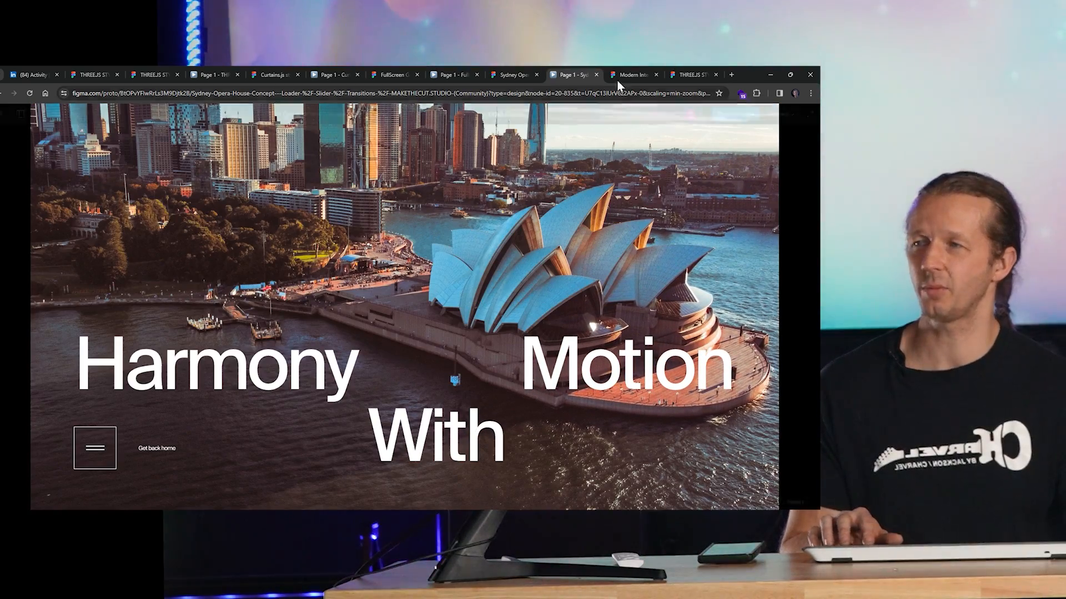
{"action": "mouse_move", "coordinate": [632, 75]}
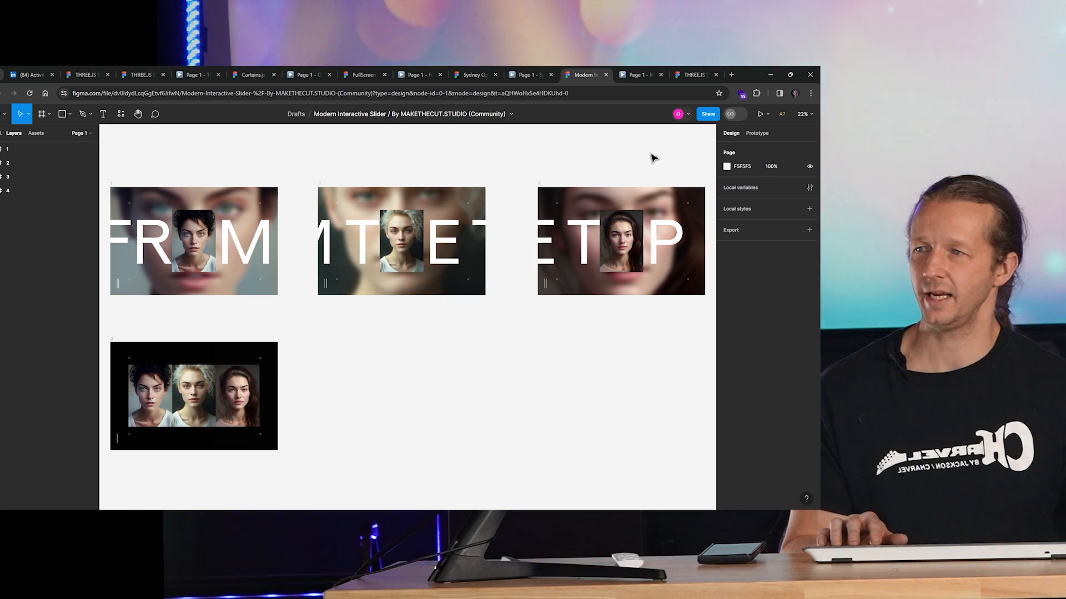
{"action": "mouse_move", "coordinate": [638, 75]}
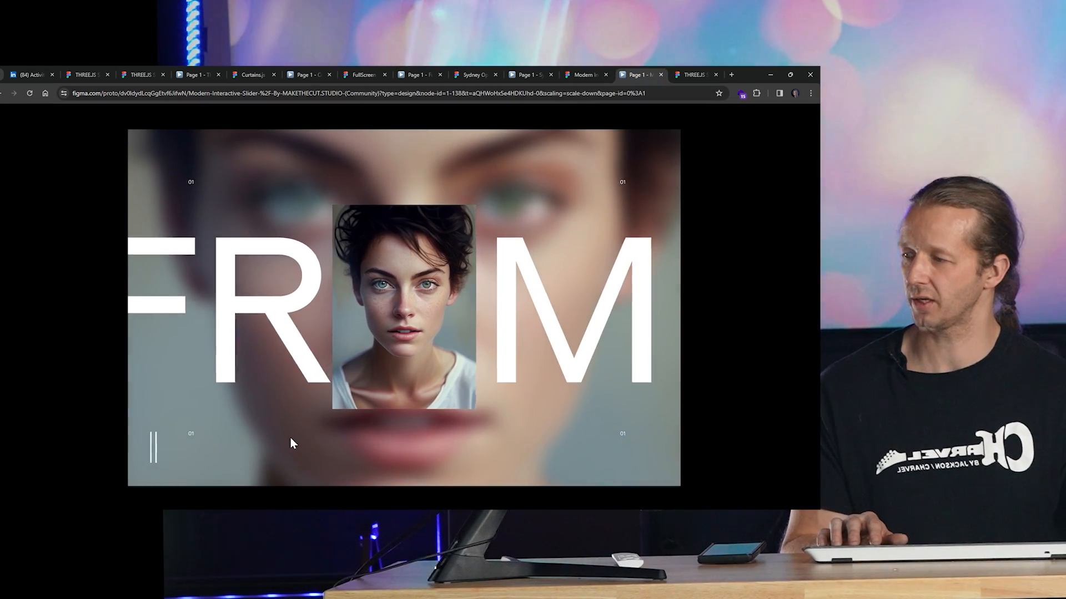
- Preview the slider's 'FROM' portrait slide, then switch to the distort gallery tab
{"action": "left_click", "coordinate": [404, 306]}
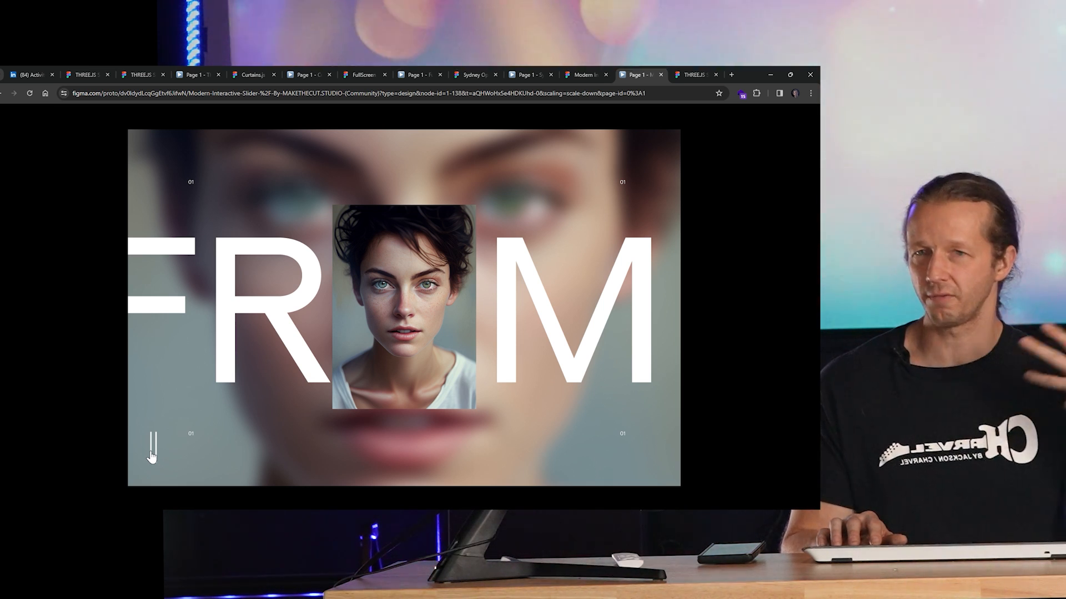
{"action": "left_click", "coordinate": [692, 75]}
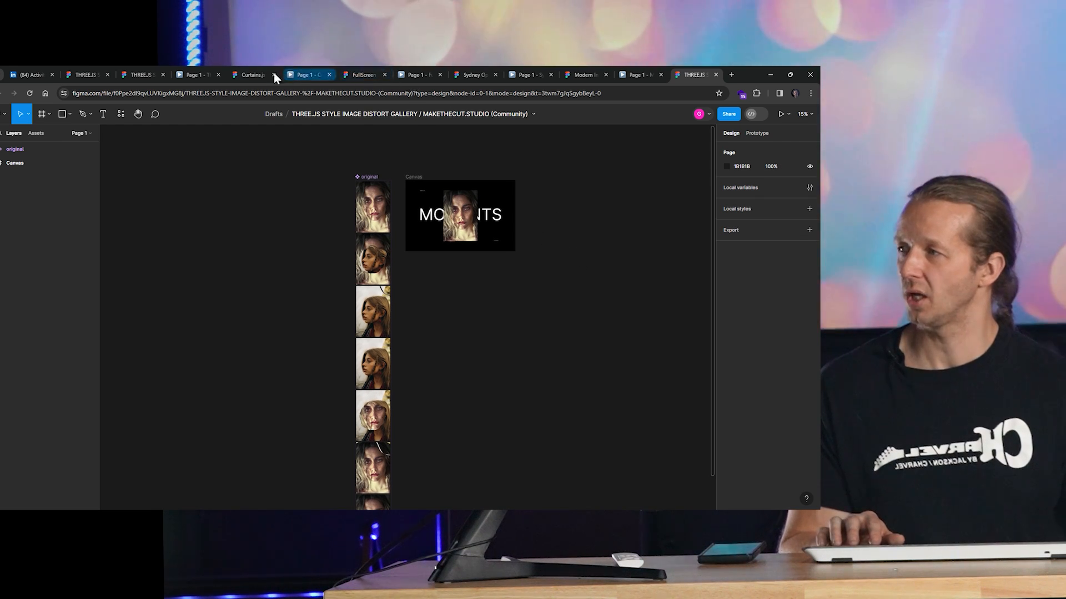
- Open the Curtains.js page transition file and present its first Curtain Page Transition frame
{"action": "left_click", "coordinate": [140, 75]}
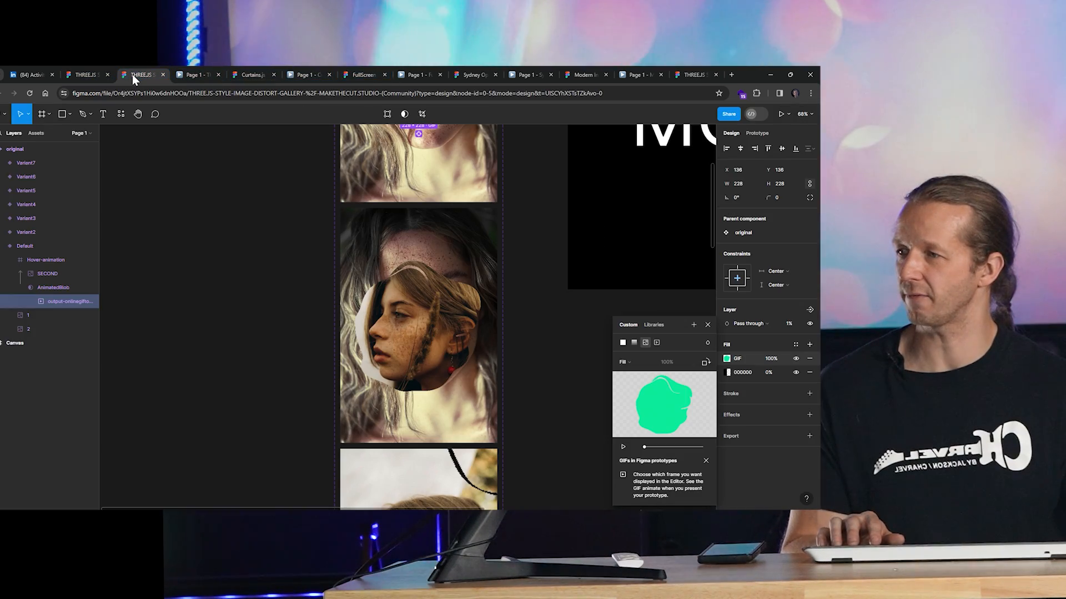
{"action": "left_click", "coordinate": [252, 75]}
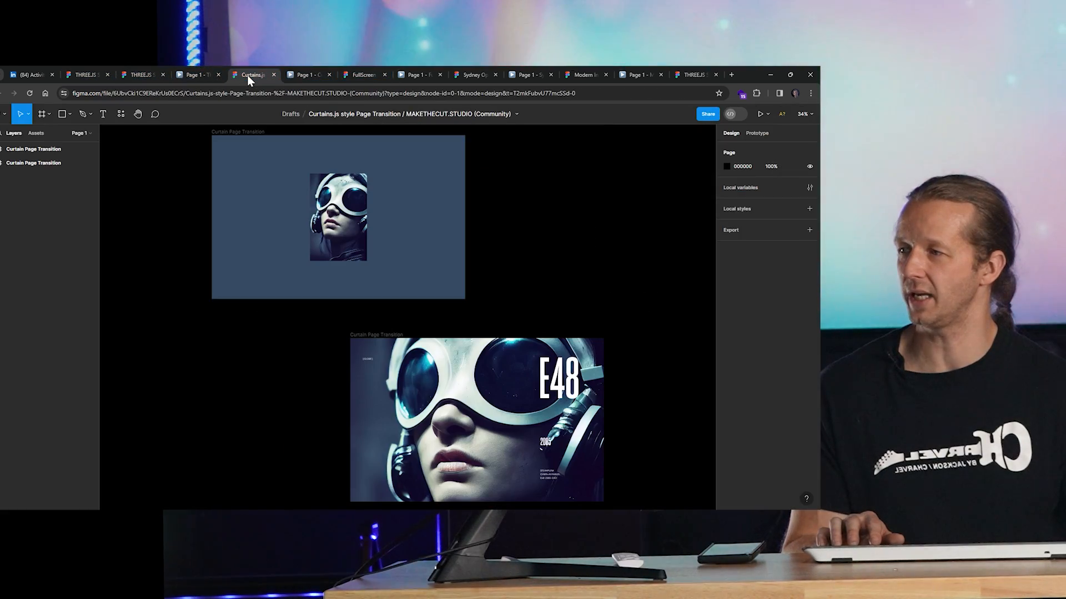
{"action": "left_click", "coordinate": [338, 217]}
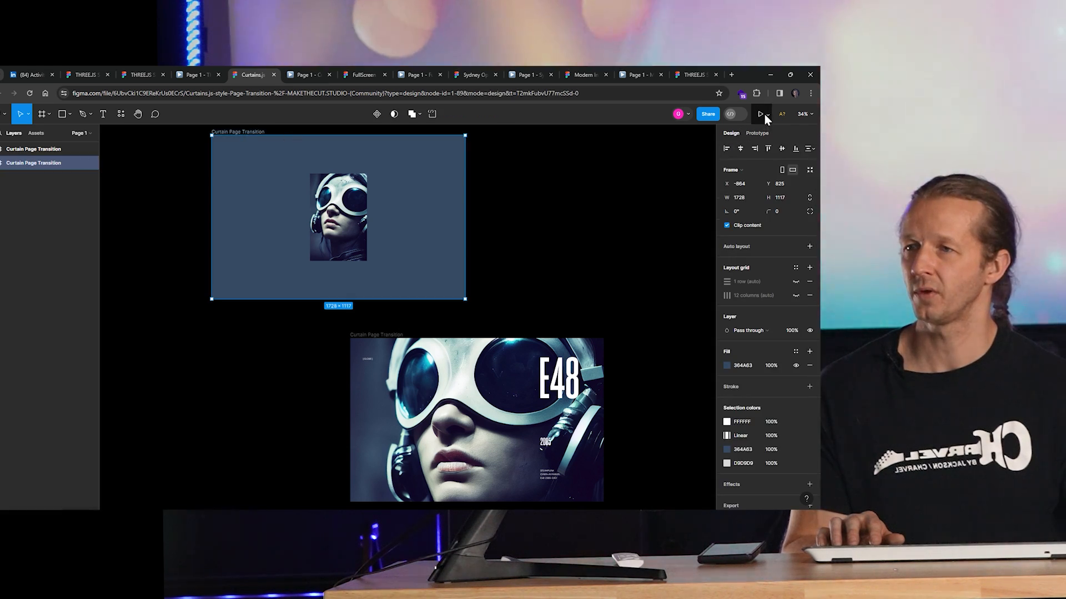
{"action": "left_click", "coordinate": [761, 113]}
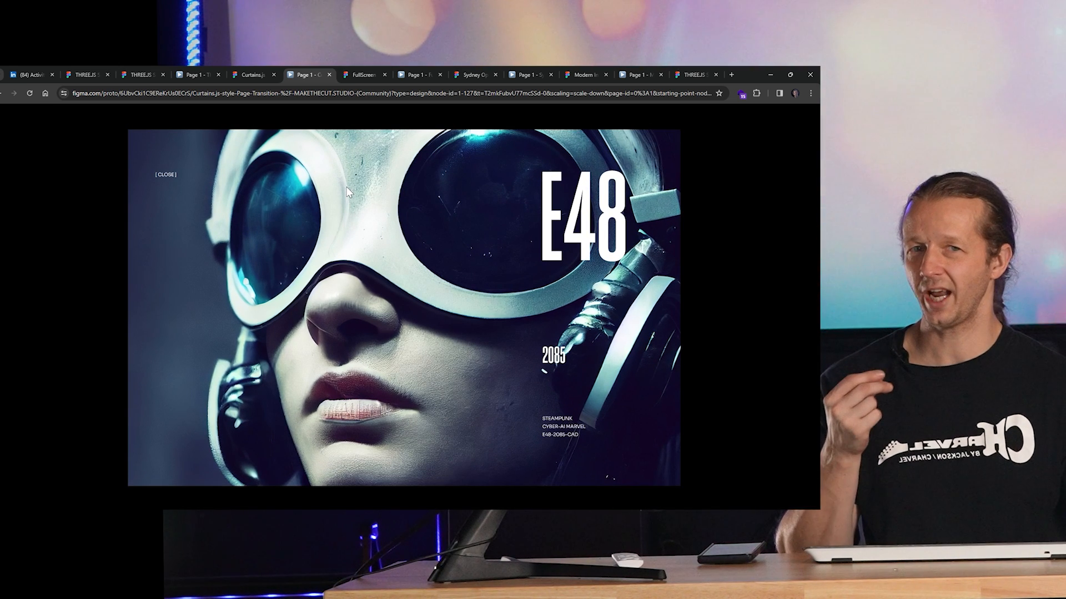
{"action": "mouse_move", "coordinate": [254, 170]}
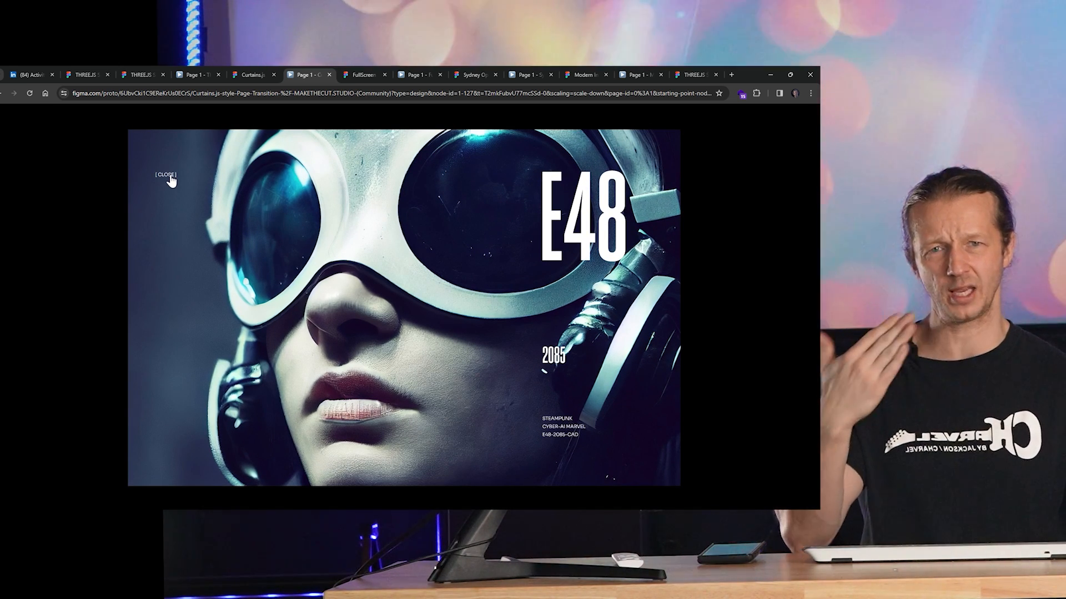
- Close the expanded E48 page so the curtain transition returns to the portrait
{"action": "left_click", "coordinate": [165, 175]}
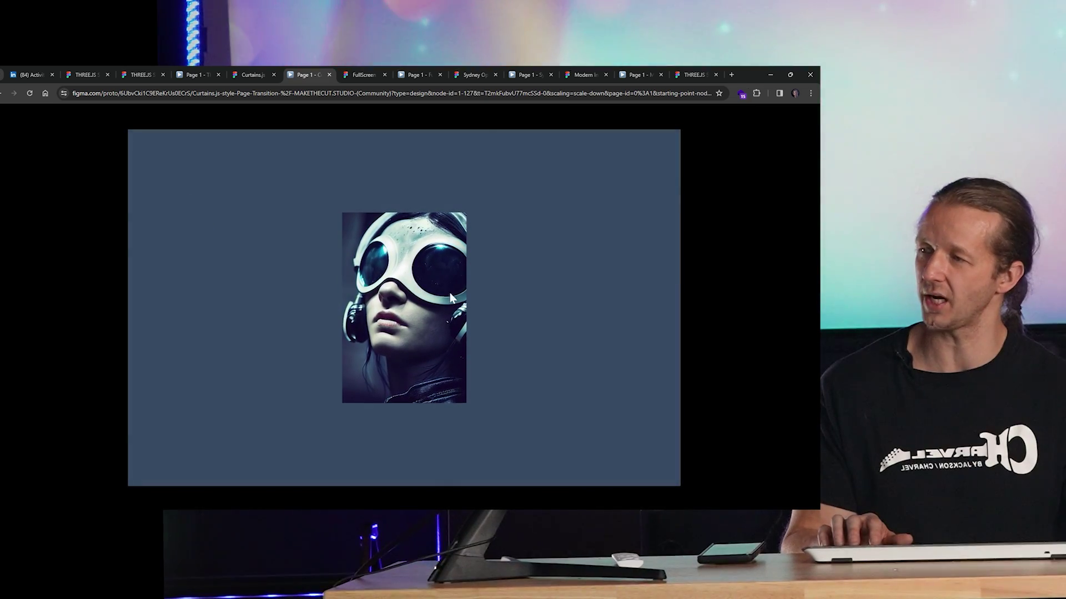
{"action": "left_click", "coordinate": [403, 307]}
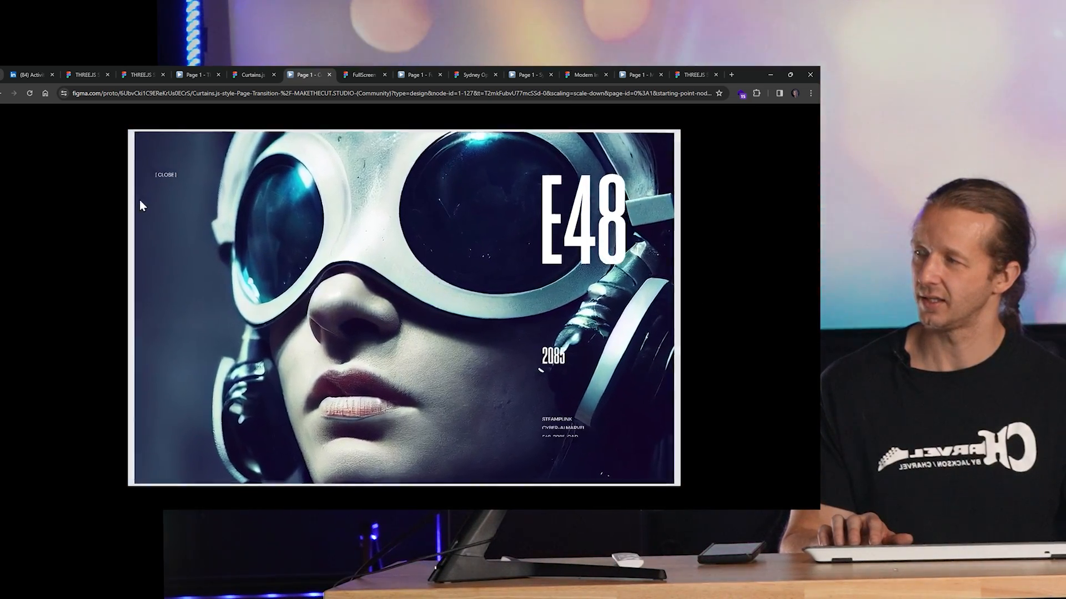
{"action": "left_click", "coordinate": [164, 175]}
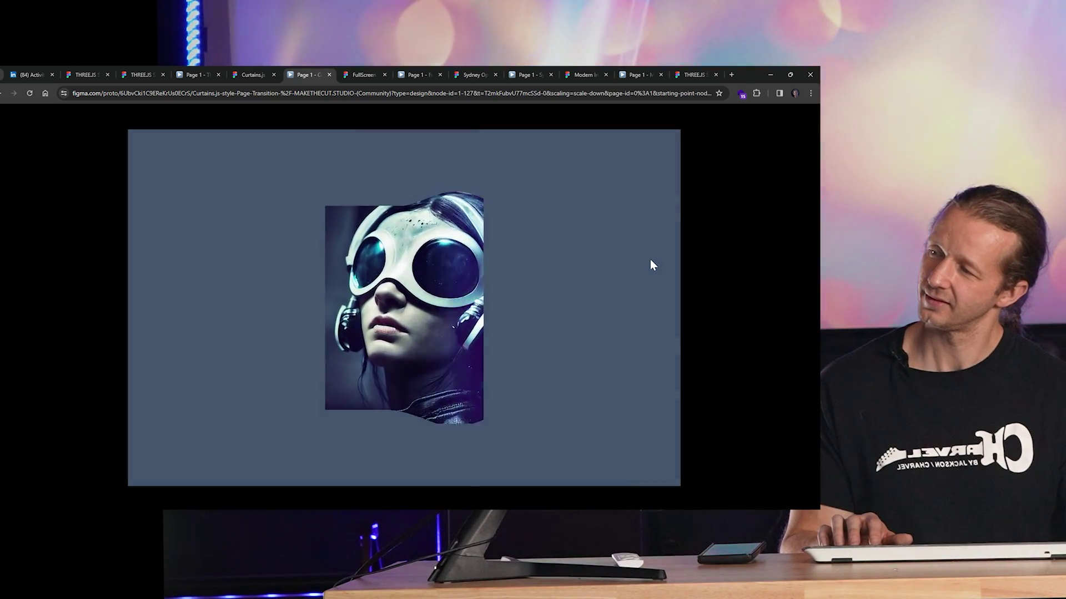
{"action": "left_click", "coordinate": [403, 309]}
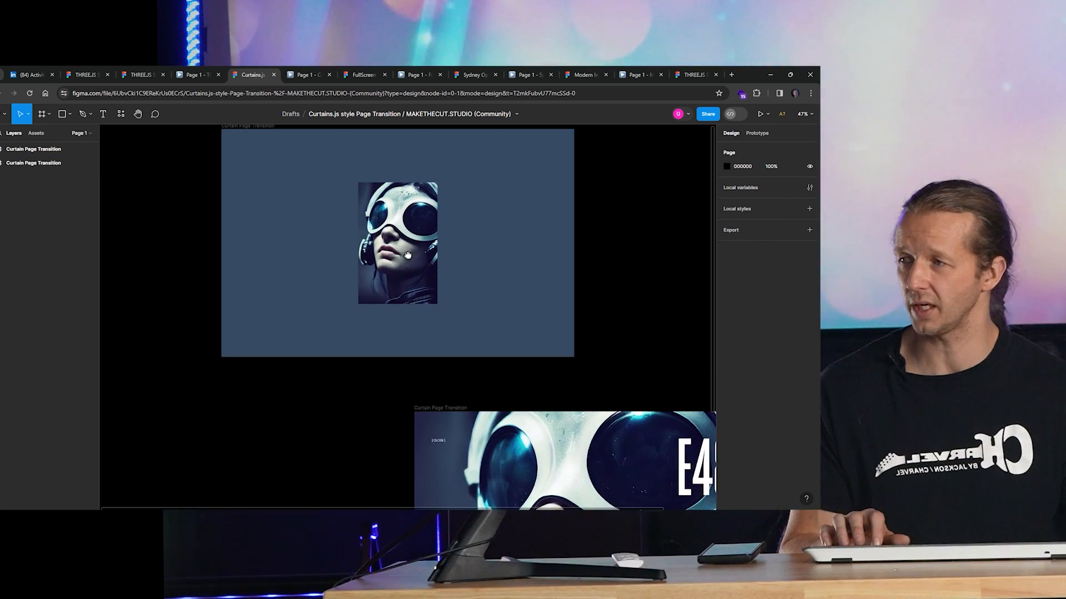
- Select the portrait's Box layer and expand it to show Light and shadow and Image layers
{"action": "left_click", "coordinate": [397, 242]}
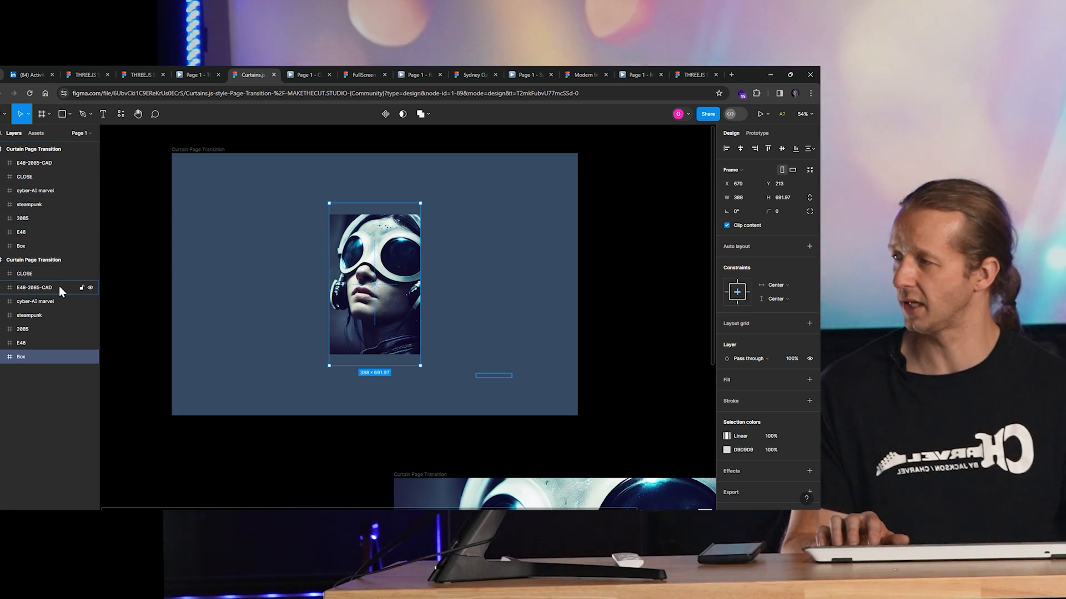
{"action": "left_click", "coordinate": [33, 149]}
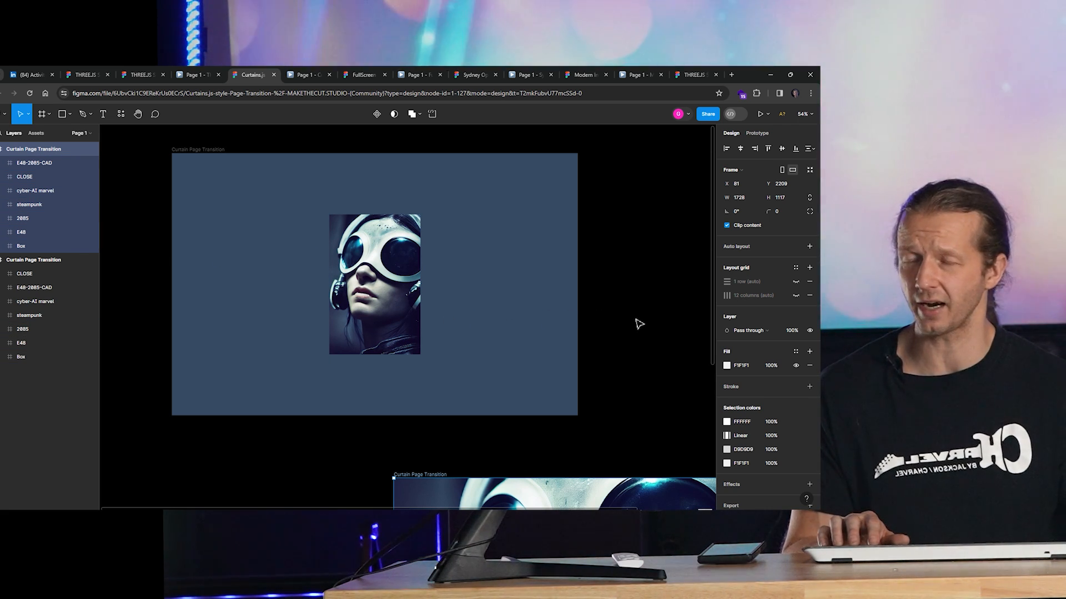
{"action": "left_click", "coordinate": [374, 284]}
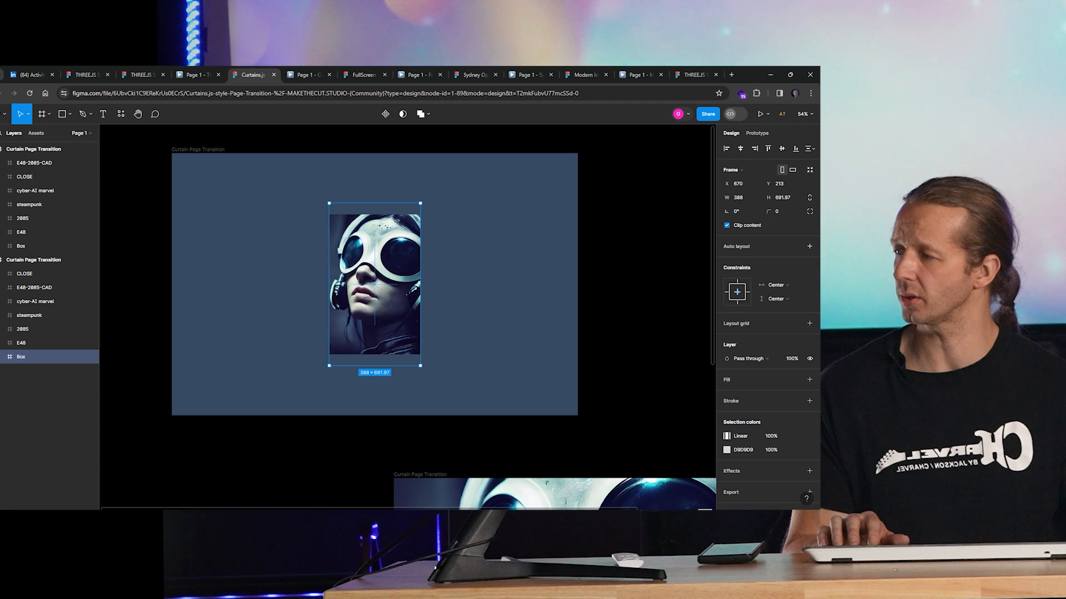
{"action": "left_click", "coordinate": [5, 357]}
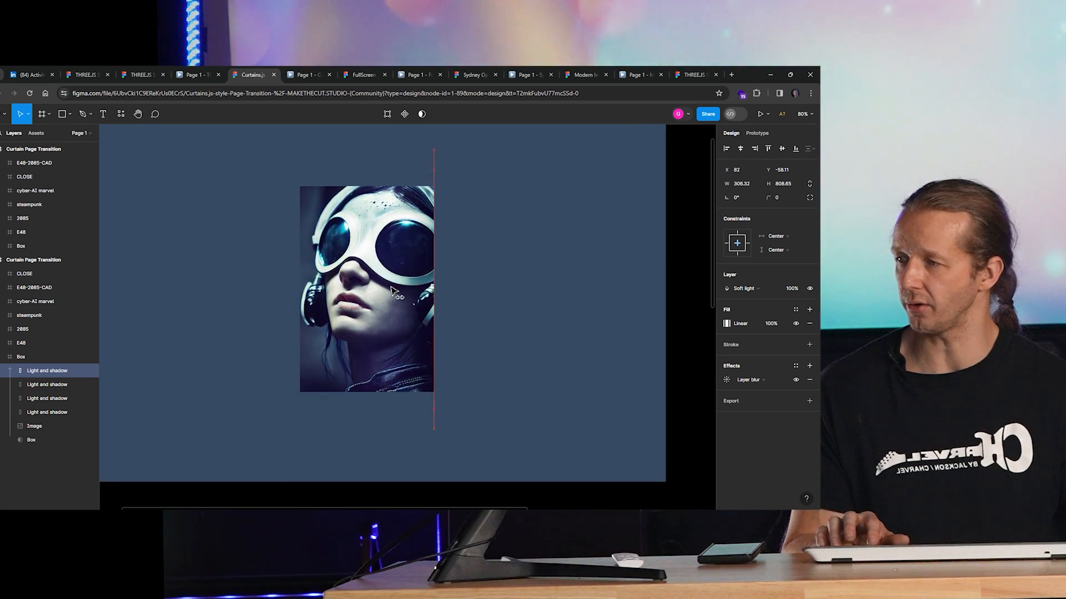
{"action": "left_click", "coordinate": [367, 288]}
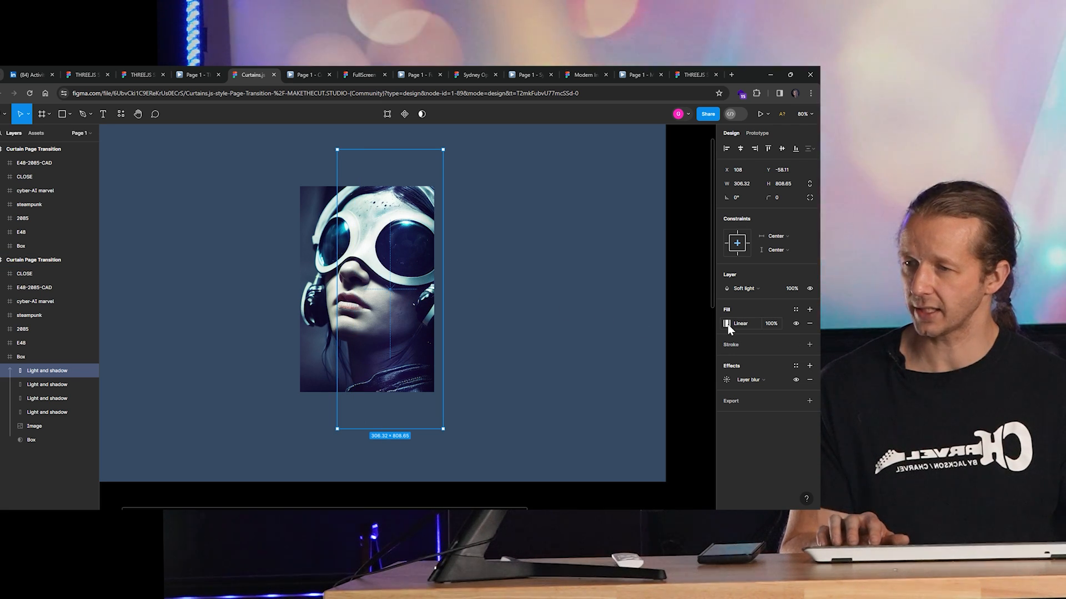
{"action": "left_click", "coordinate": [727, 324]}
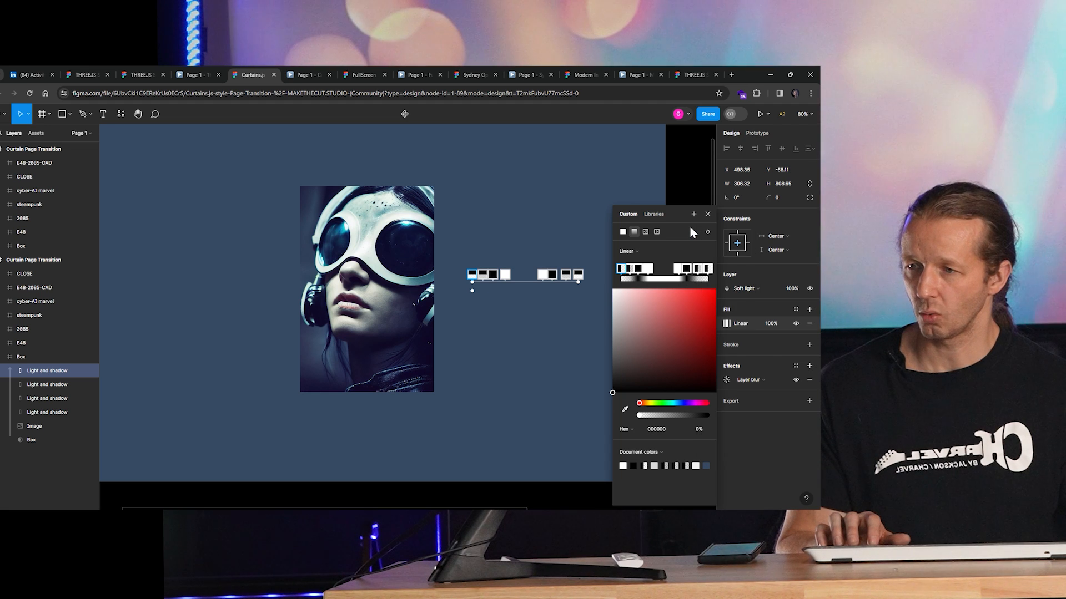
{"action": "left_click", "coordinate": [748, 288]}
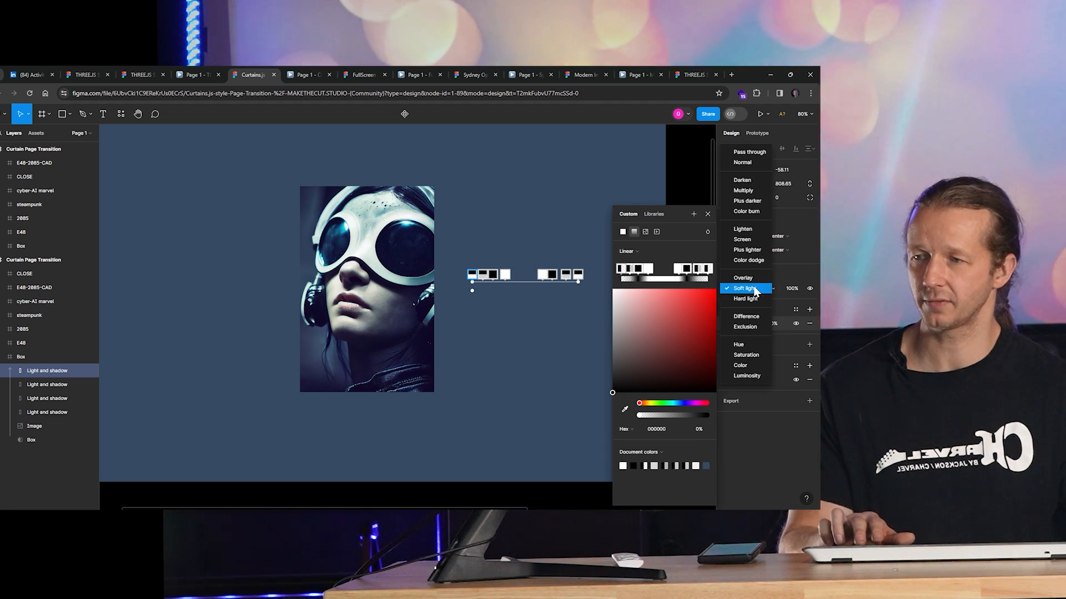
{"action": "left_click", "coordinate": [746, 288]}
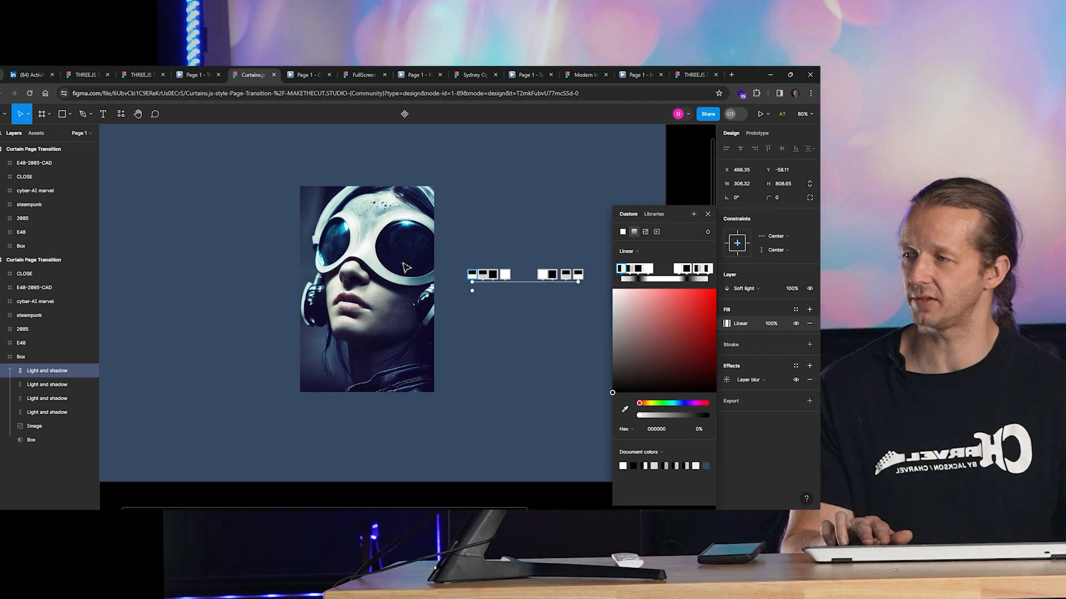
{"action": "left_click", "coordinate": [748, 288]}
{"action": "type", "text": "57"}
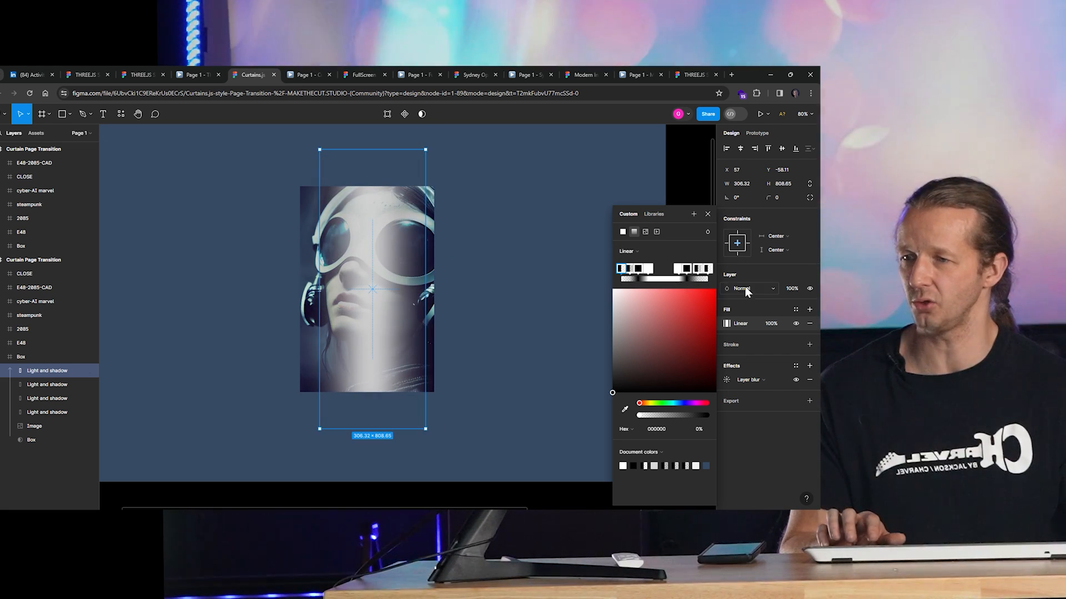
{"action": "left_click", "coordinate": [748, 288]}
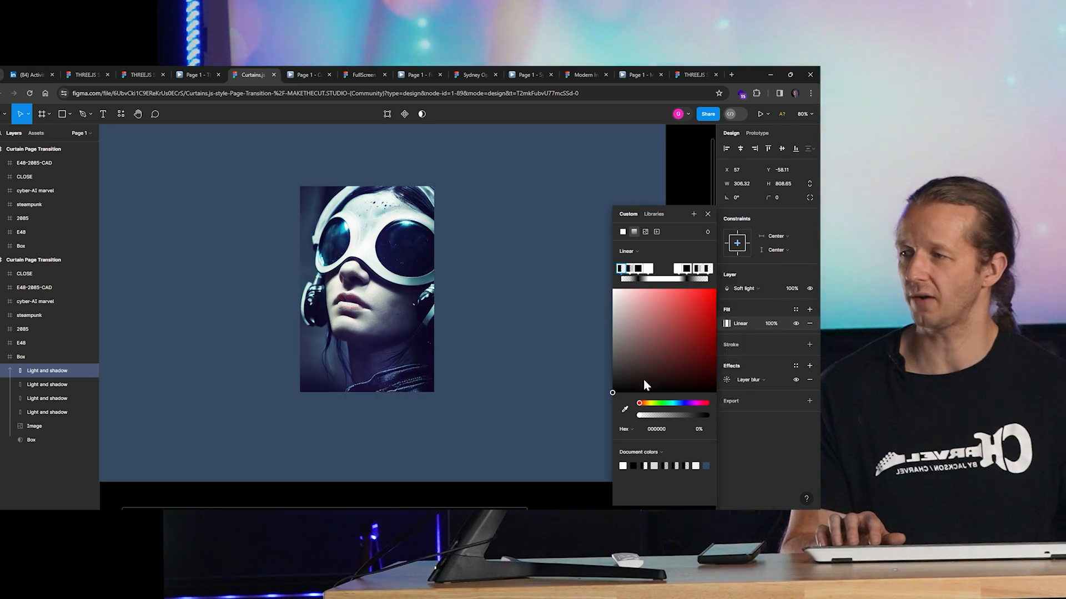
{"action": "left_click", "coordinate": [367, 288]}
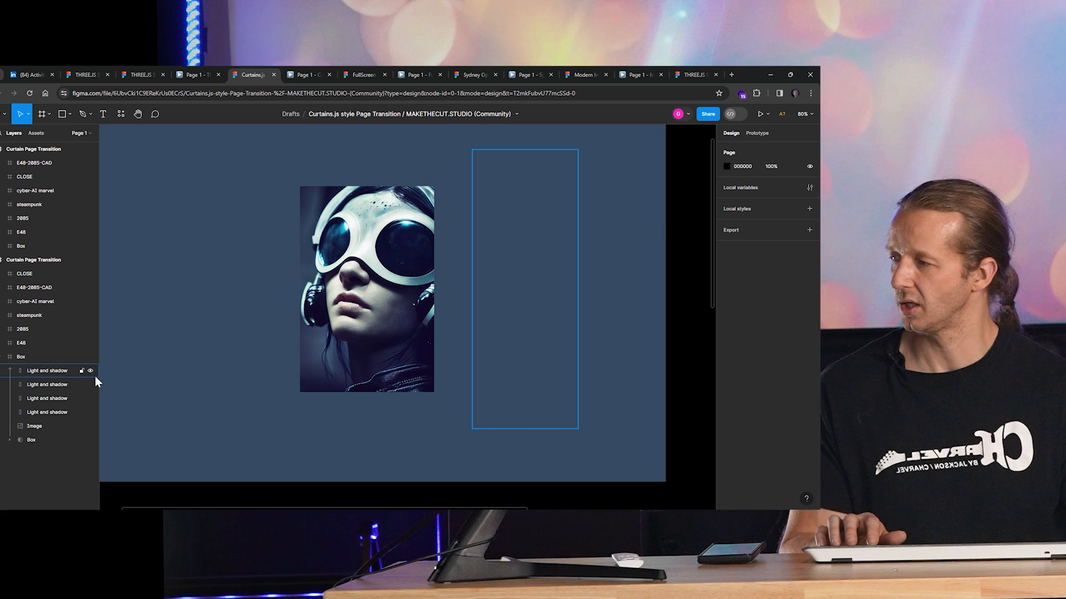
- Select the third Light and shadow and rotated Image layers, then open the mask's Intersect shapes
{"action": "left_click", "coordinate": [47, 397]}
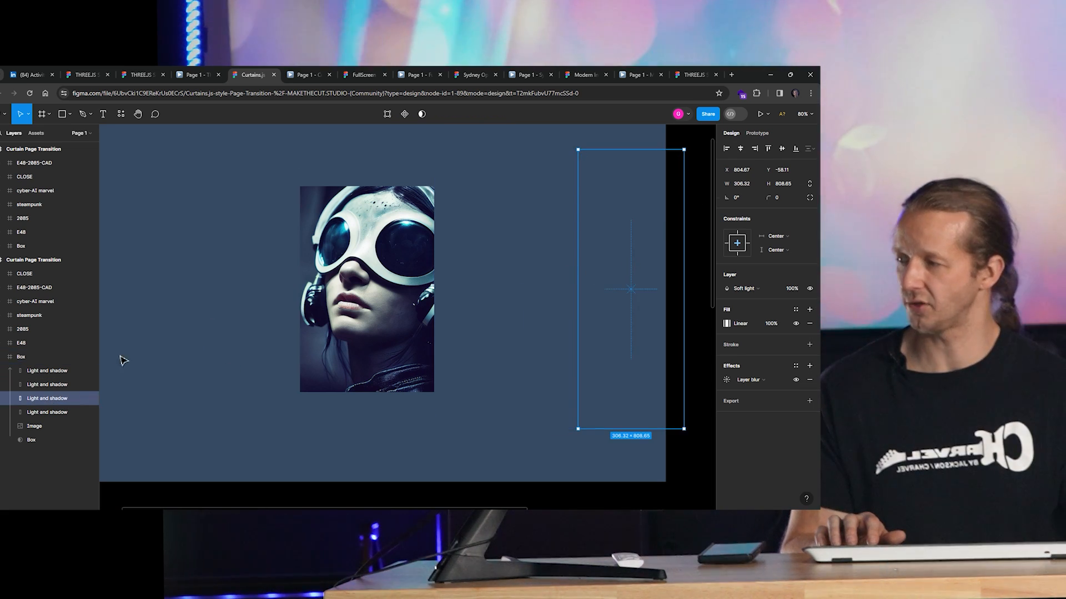
{"action": "left_click", "coordinate": [46, 412]}
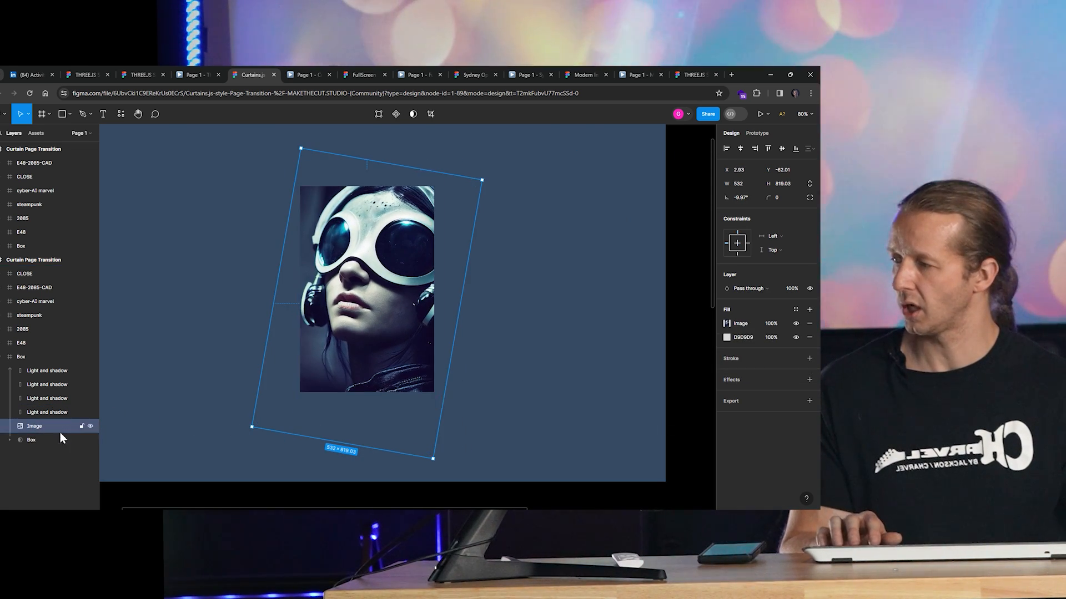
{"action": "left_click", "coordinate": [31, 439]}
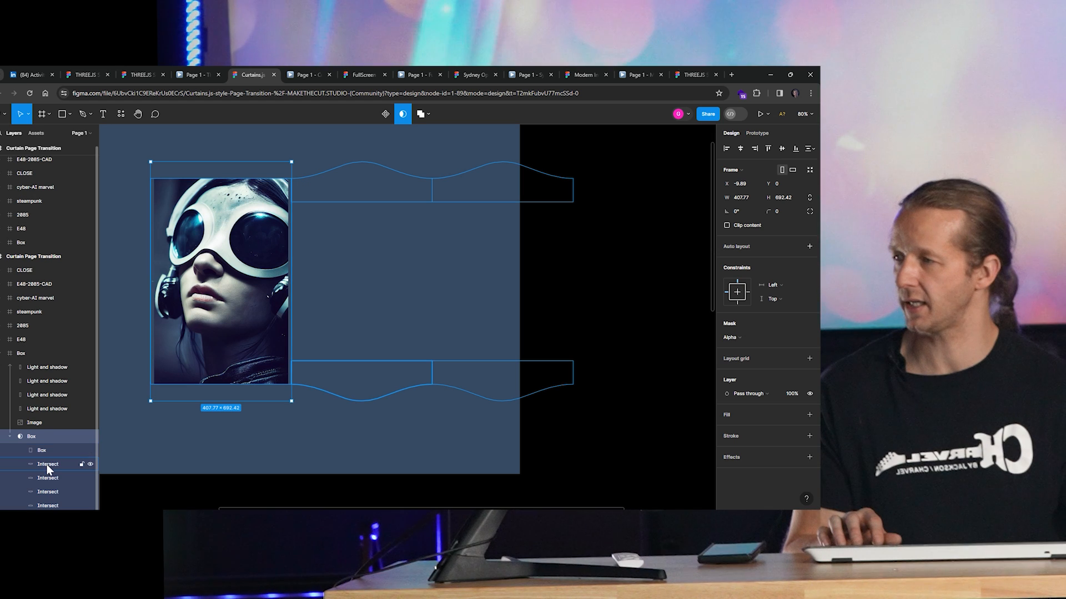
{"action": "left_click", "coordinate": [48, 463]}
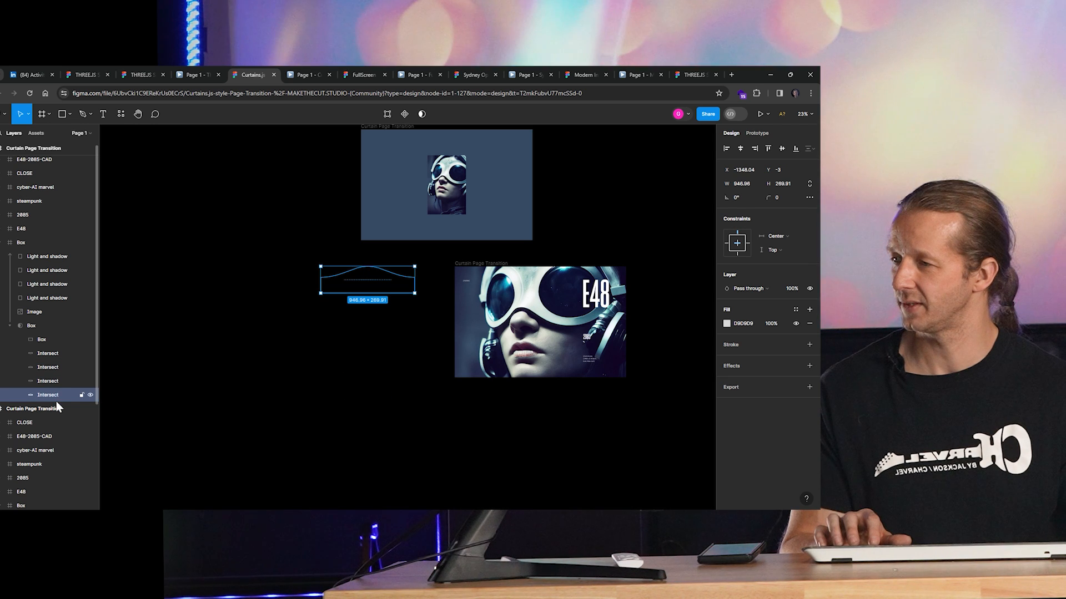
- Display the Prototype tab connections between the portrait Curtain Page Transition frame and the E48 frame
{"action": "left_click", "coordinate": [33, 408]}
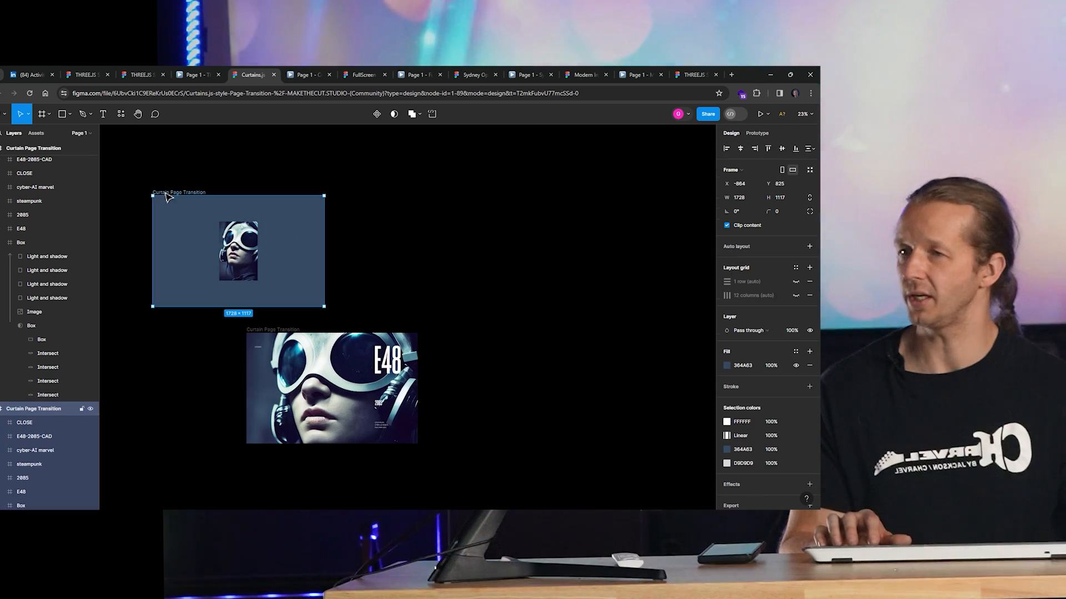
{"action": "left_click", "coordinate": [757, 132]}
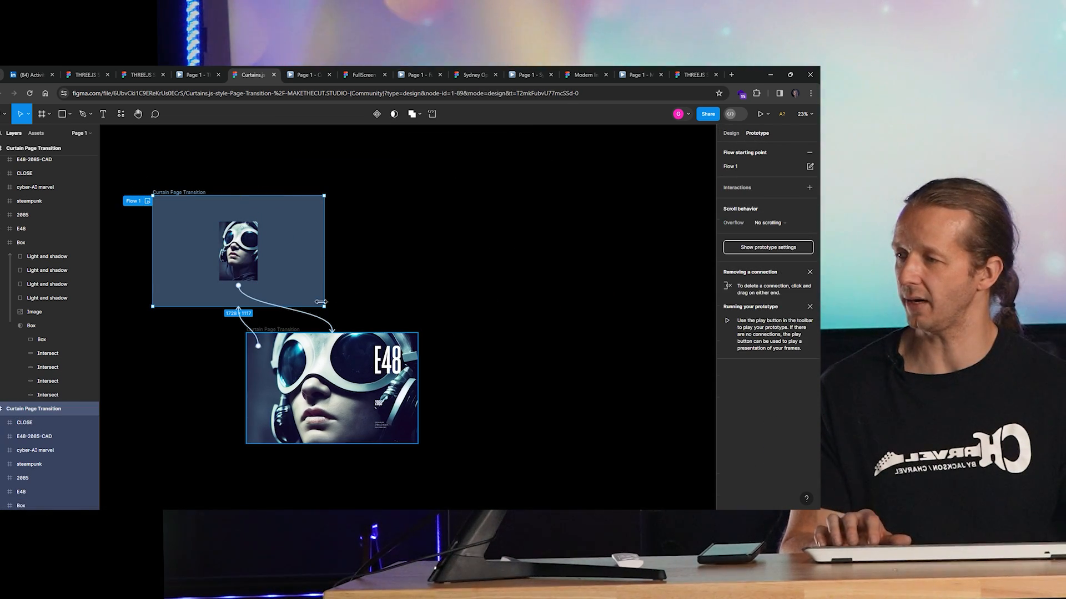
{"action": "left_click", "coordinate": [239, 286]}
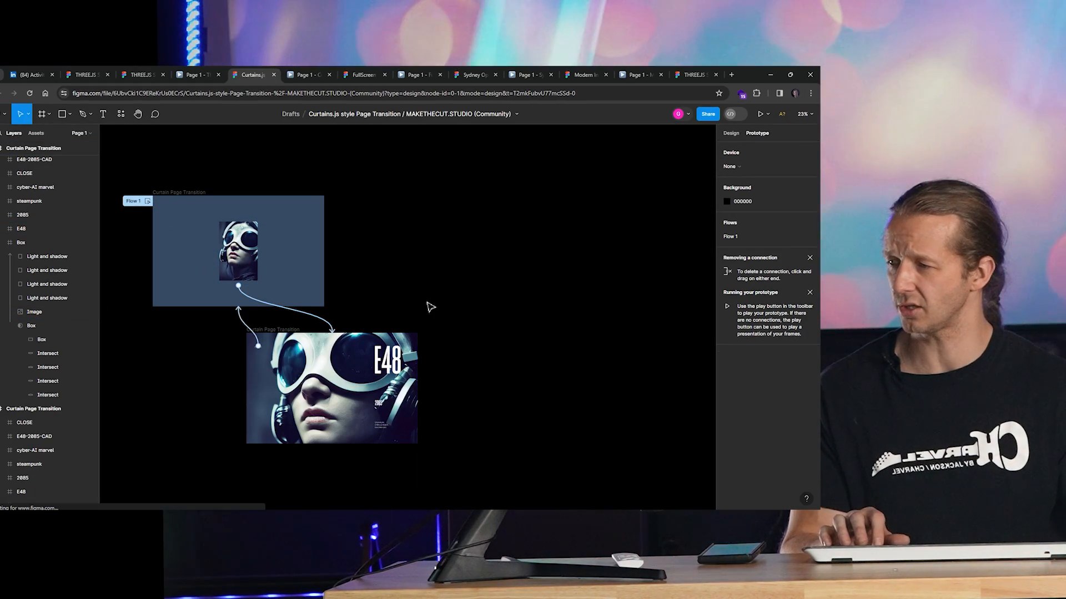
{"action": "left_click", "coordinate": [332, 387]}
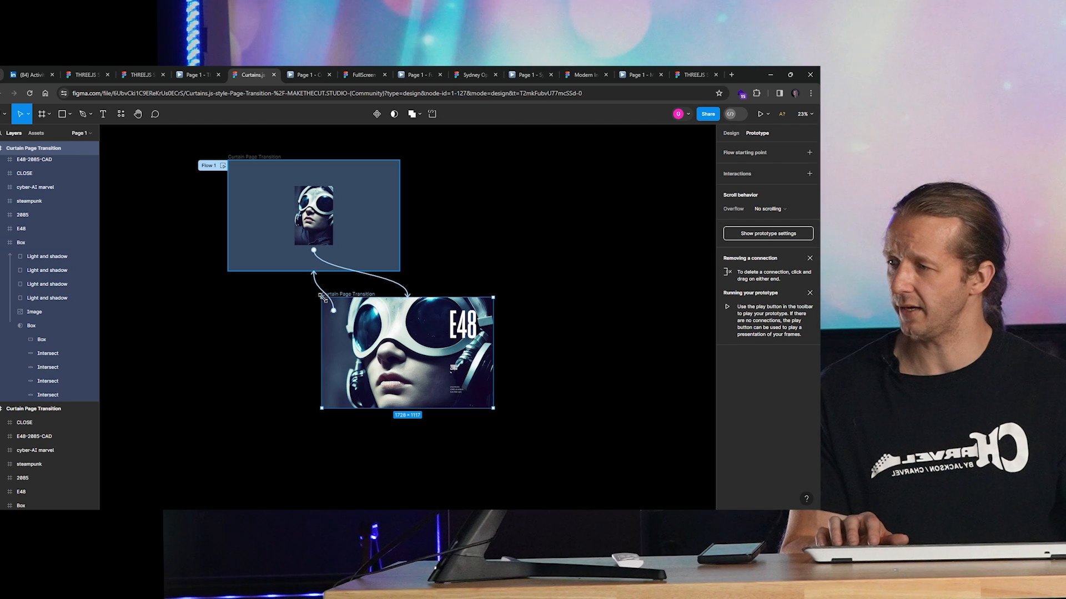